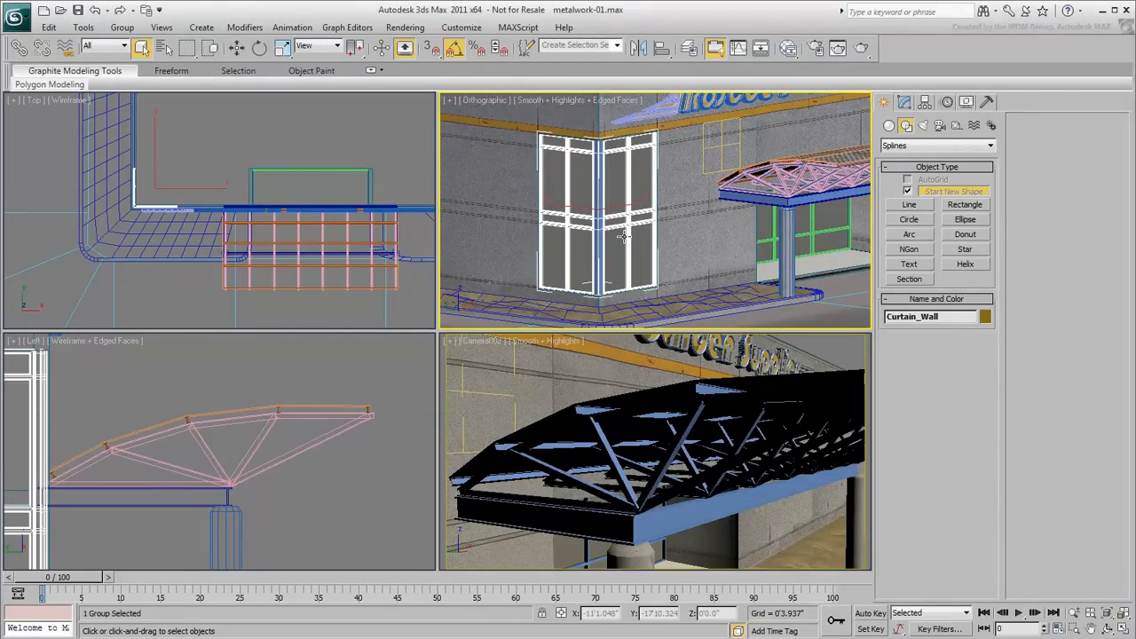
Maximize a single wireframe viewport zoomed in on the building's corner wall
left_click(624, 234)
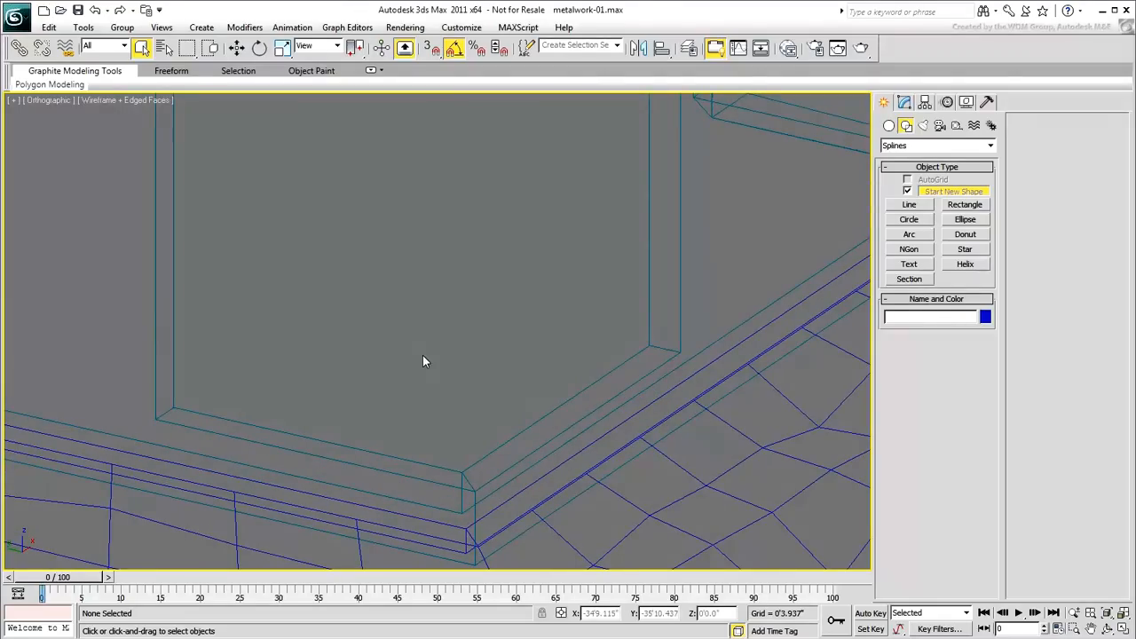
Enable Midpoint snapping in Grid and Snap Settings and turn snaps on
left_click(426, 48)
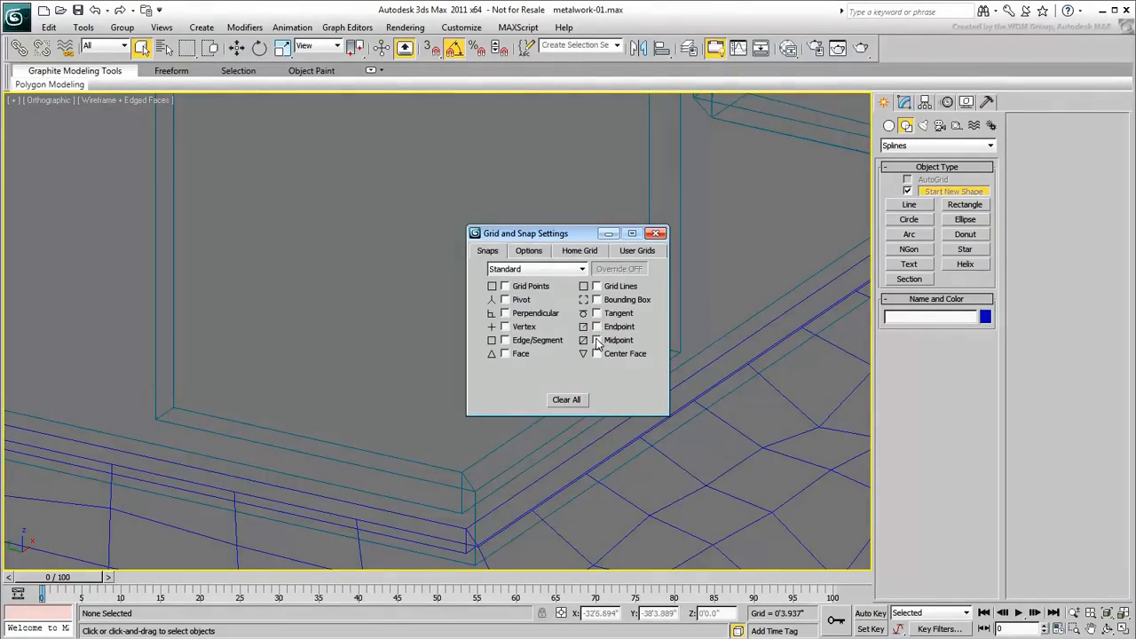
left_click(596, 341)
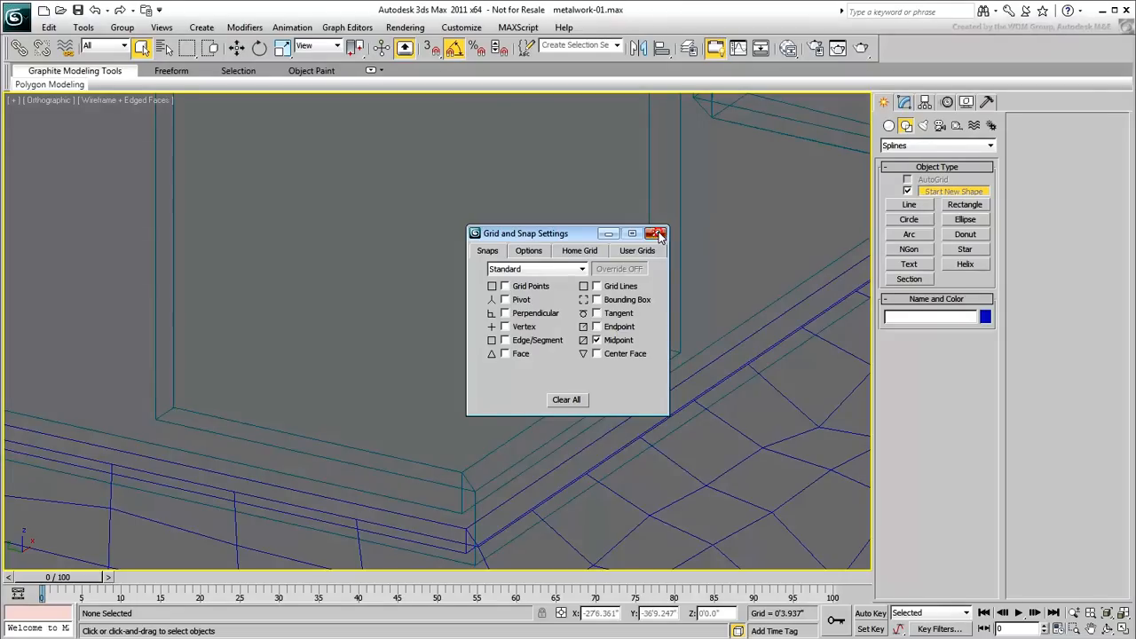
left_click(657, 232)
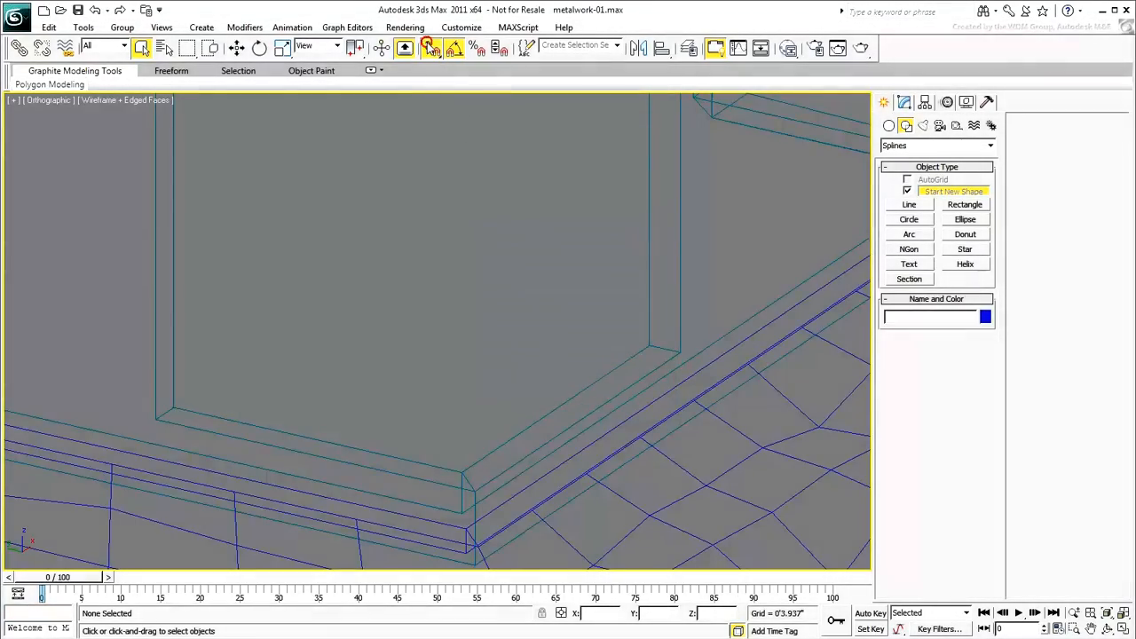
Start a Line spline snapped to the corner wall's edge midpoints
left_click(909, 204)
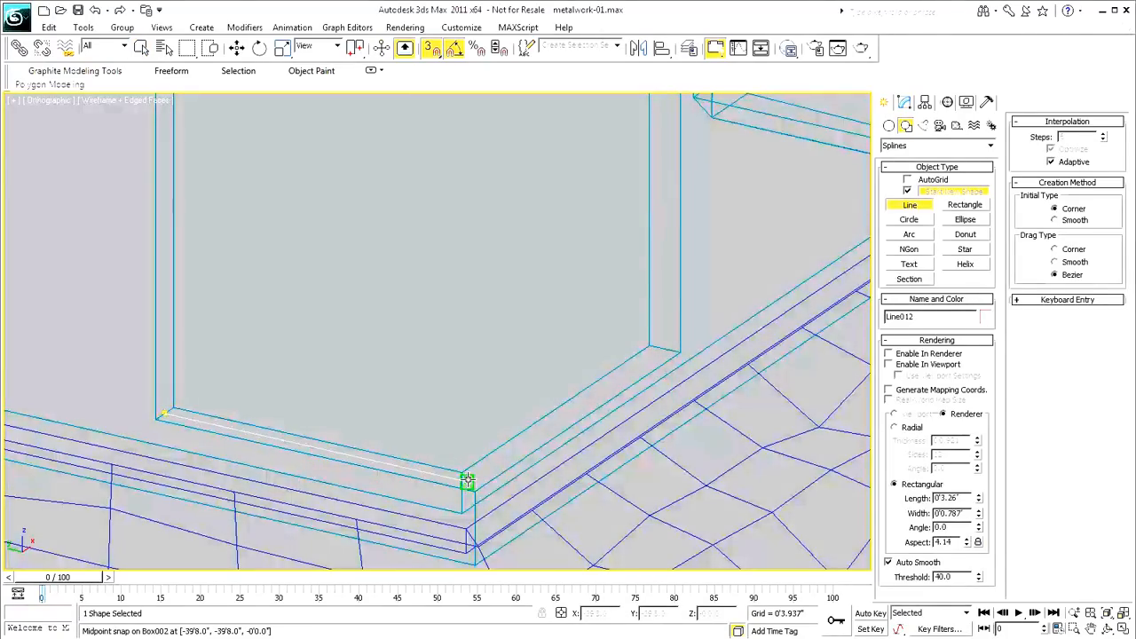
mouse_move(447, 301)
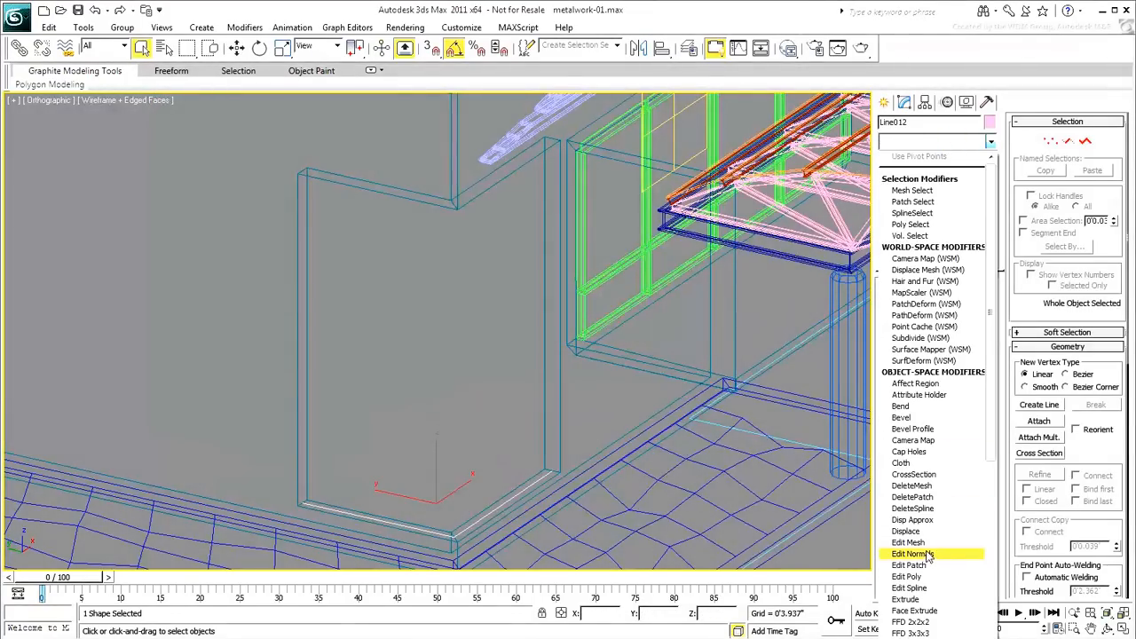
Extrude the corner line up to the roof edge and view the panel shaded with edged faces
left_click(905, 600)
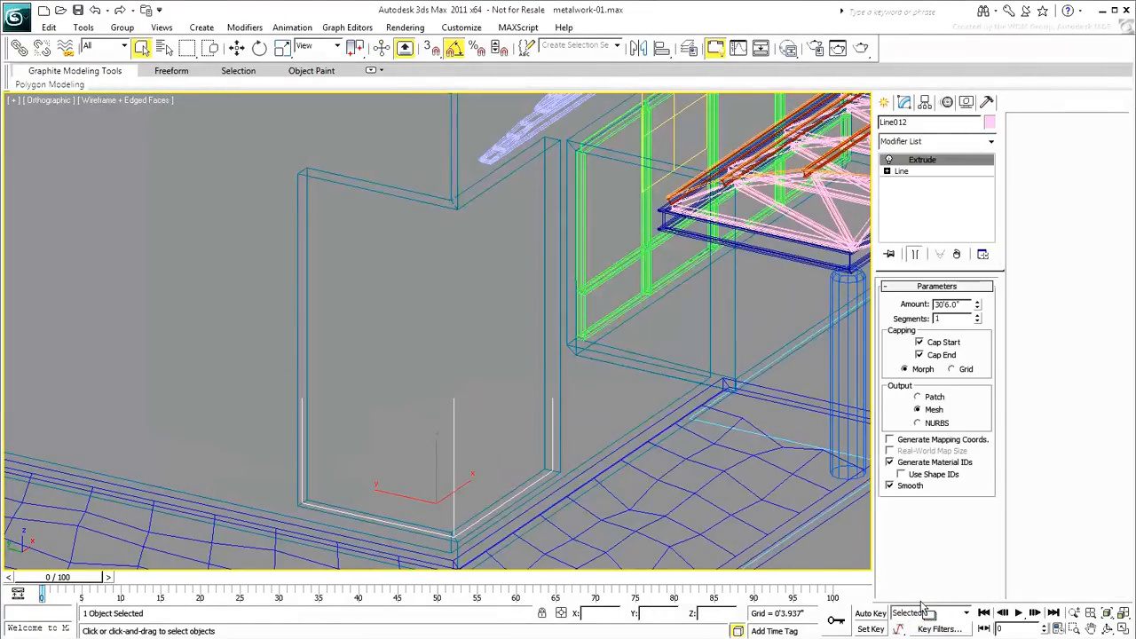
triple_click(949, 303)
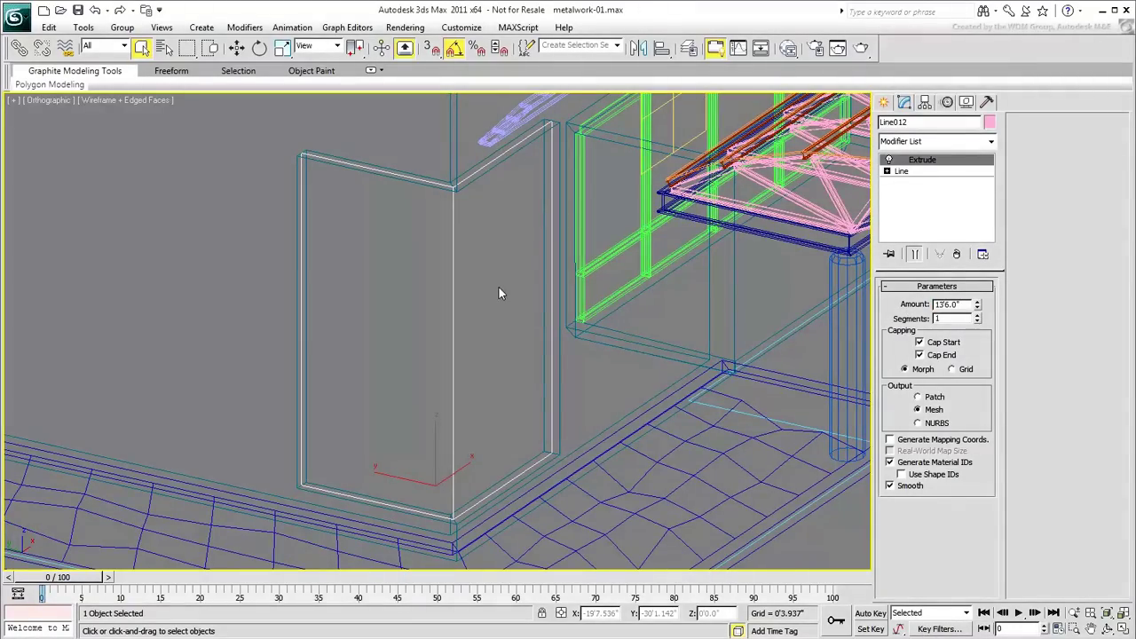
key("F3")
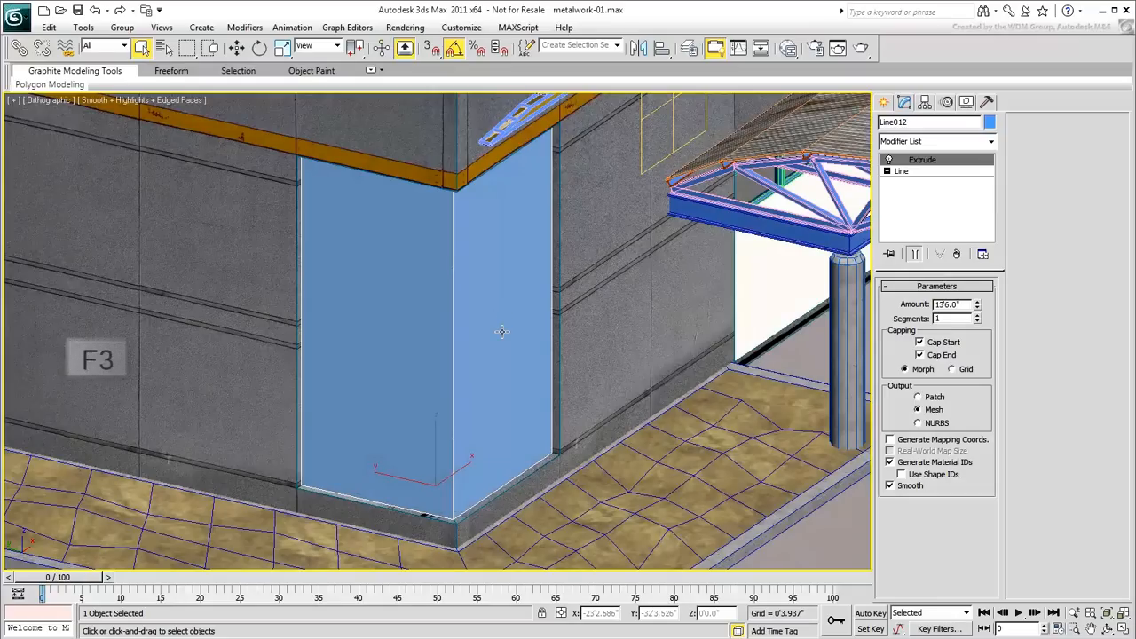
key("F3")
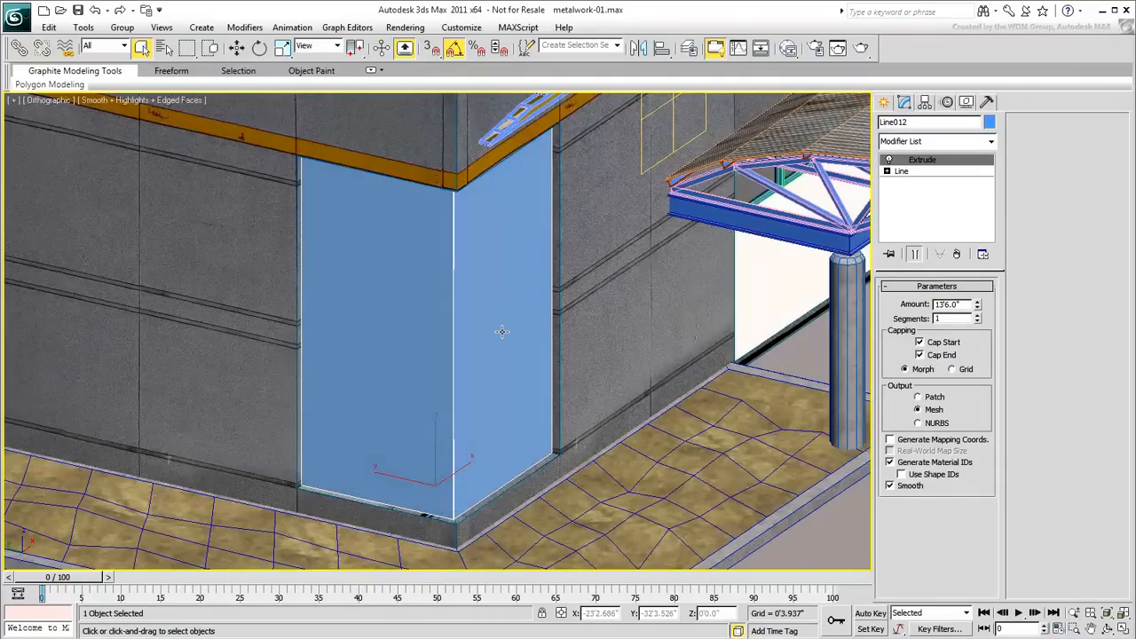
key("f4")
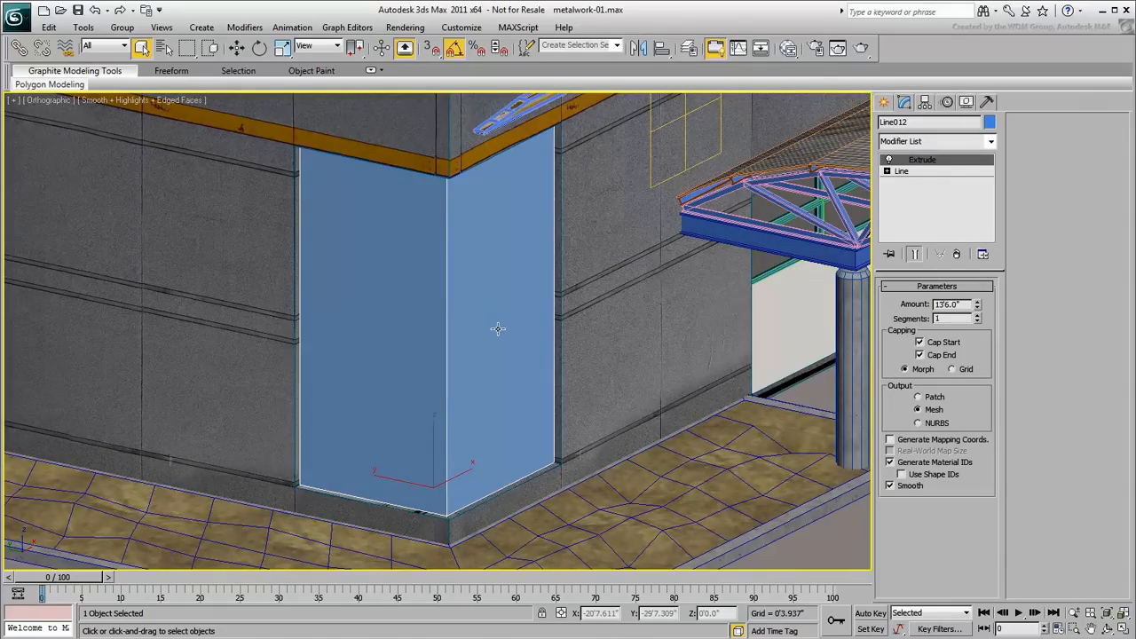
Convert the panel to Editable Poly and add edge loops across it with SwiftLoop
right_click(497, 328)
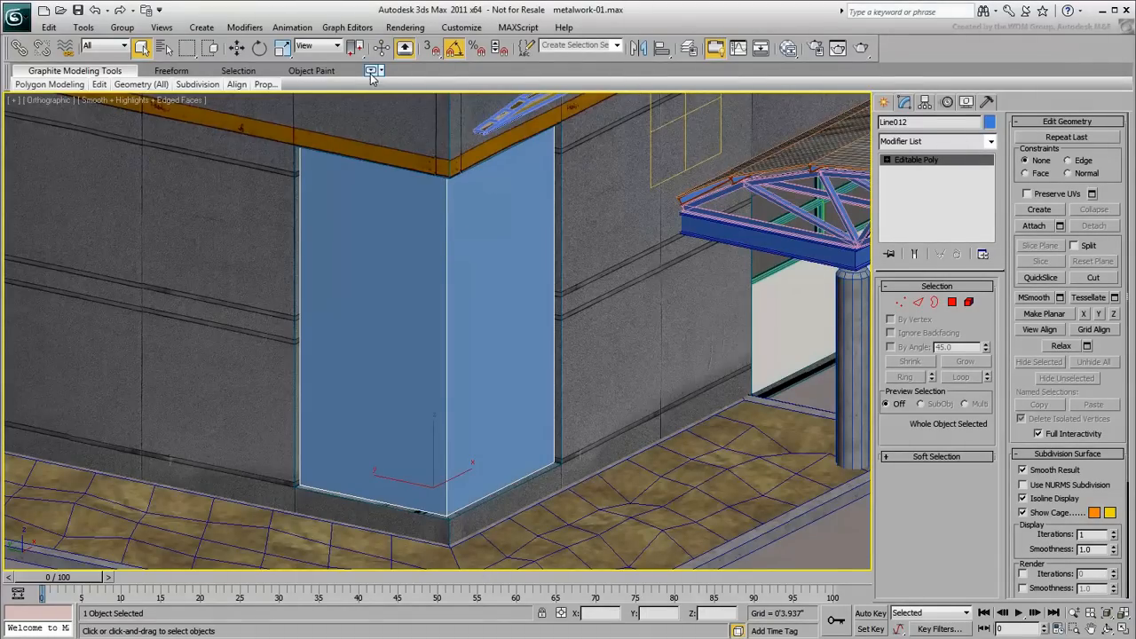
left_click(373, 71)
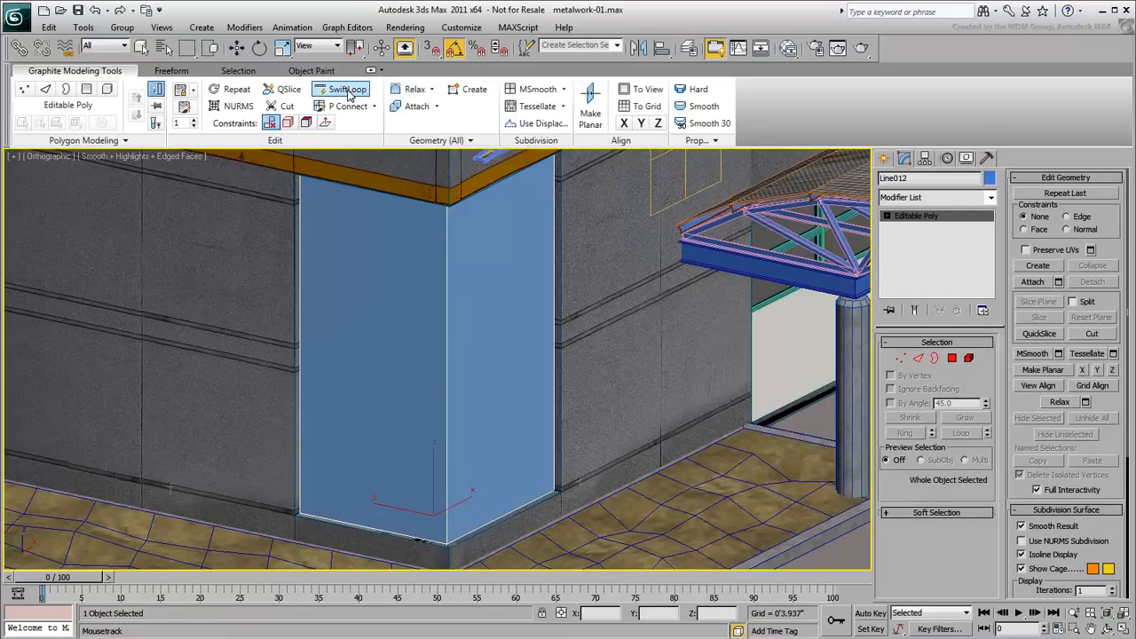
left_click(346, 89)
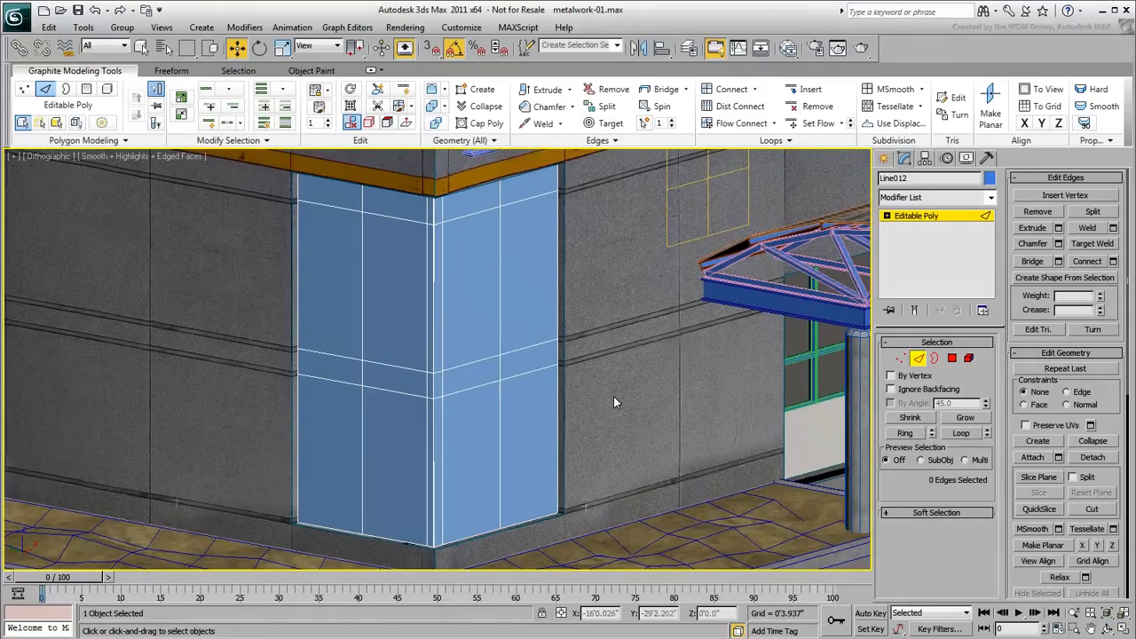
Inset the panel's glass faces By Polygon to leave thin mullion borders around each pane
left_click(86, 89)
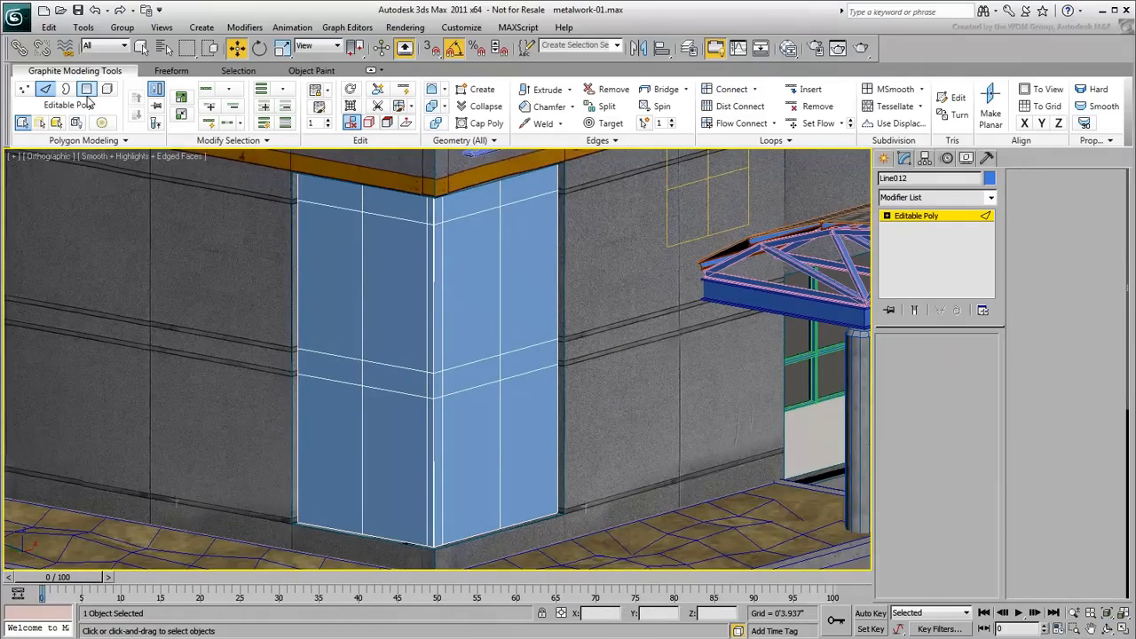
left_click(85, 89)
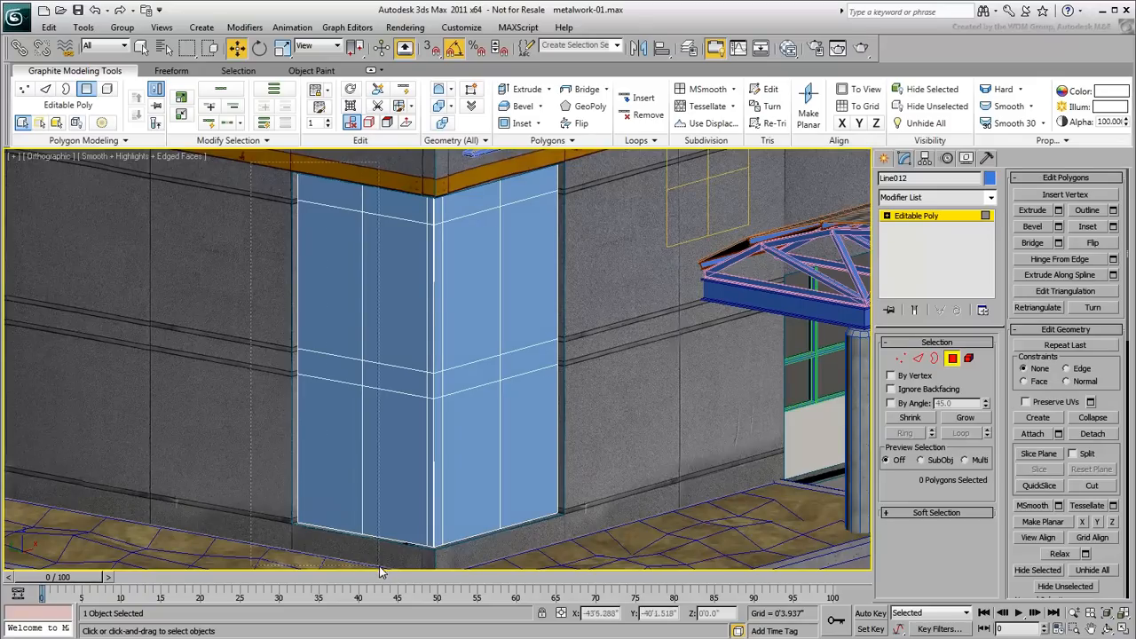
left_click(355, 355)
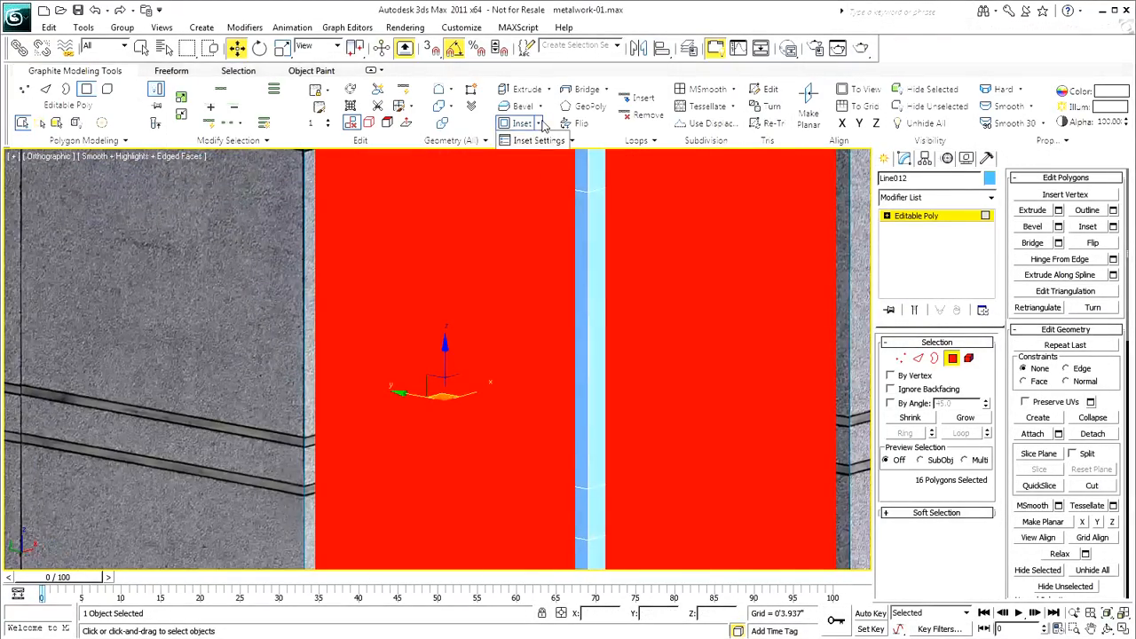
left_click(519, 123)
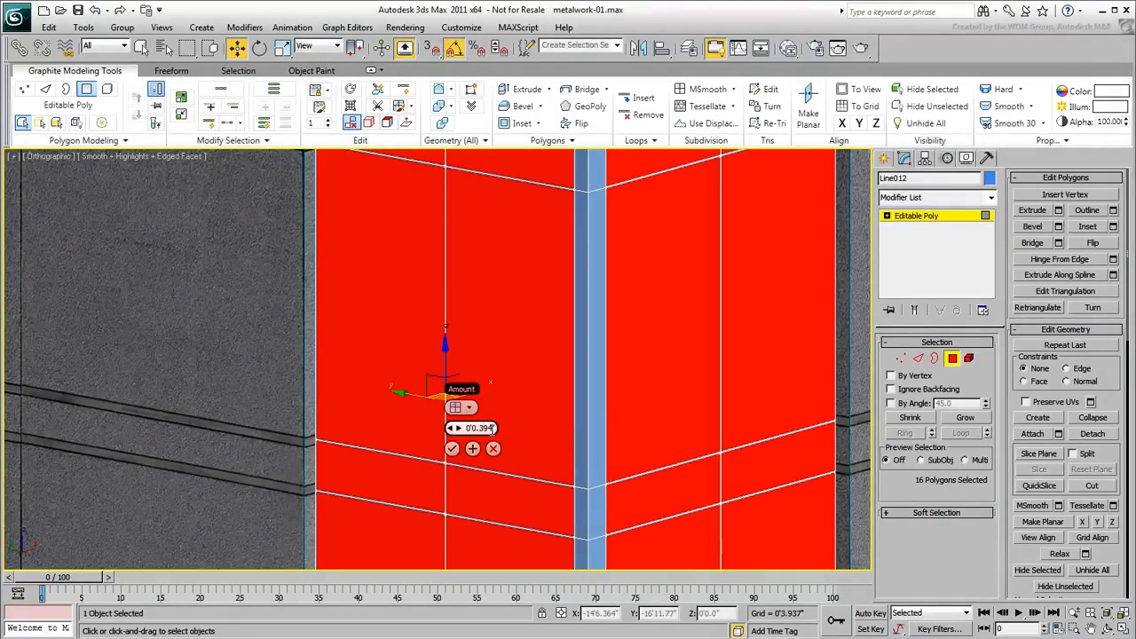
left_click_drag(475, 428, 476, 417)
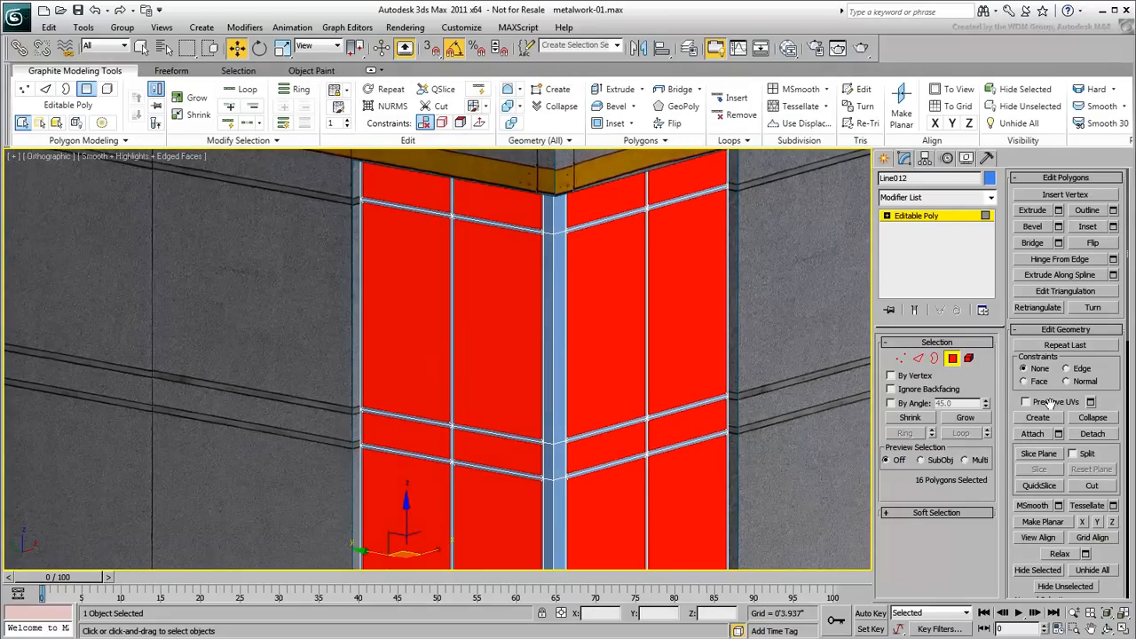
Detach the inset panes as a new object named Glazing
left_click(1092, 433)
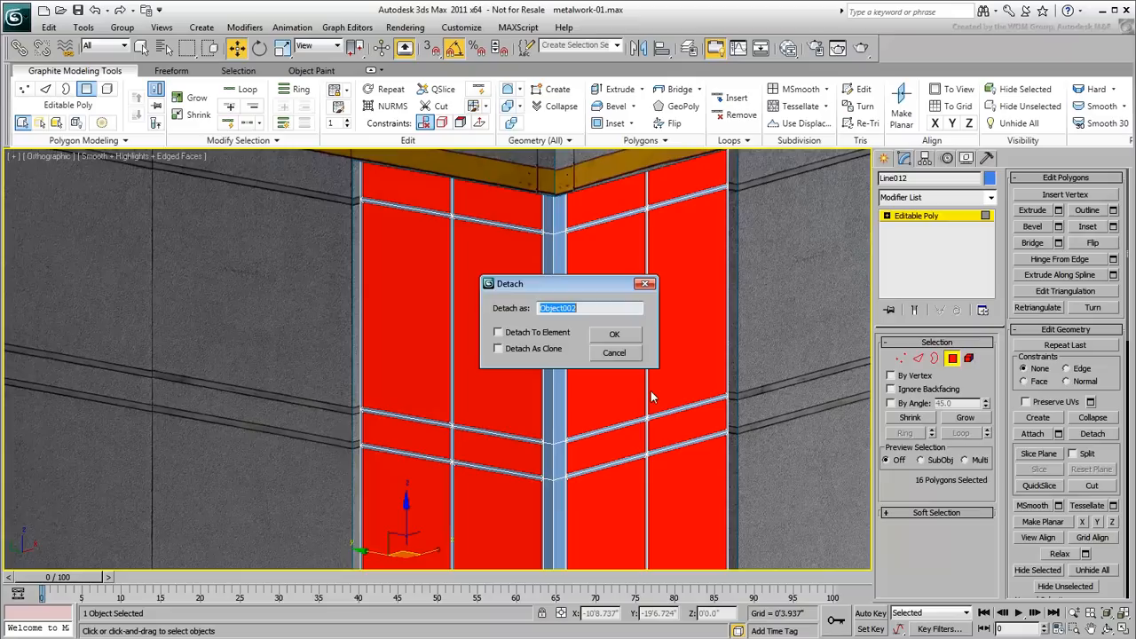
type("Glazing")
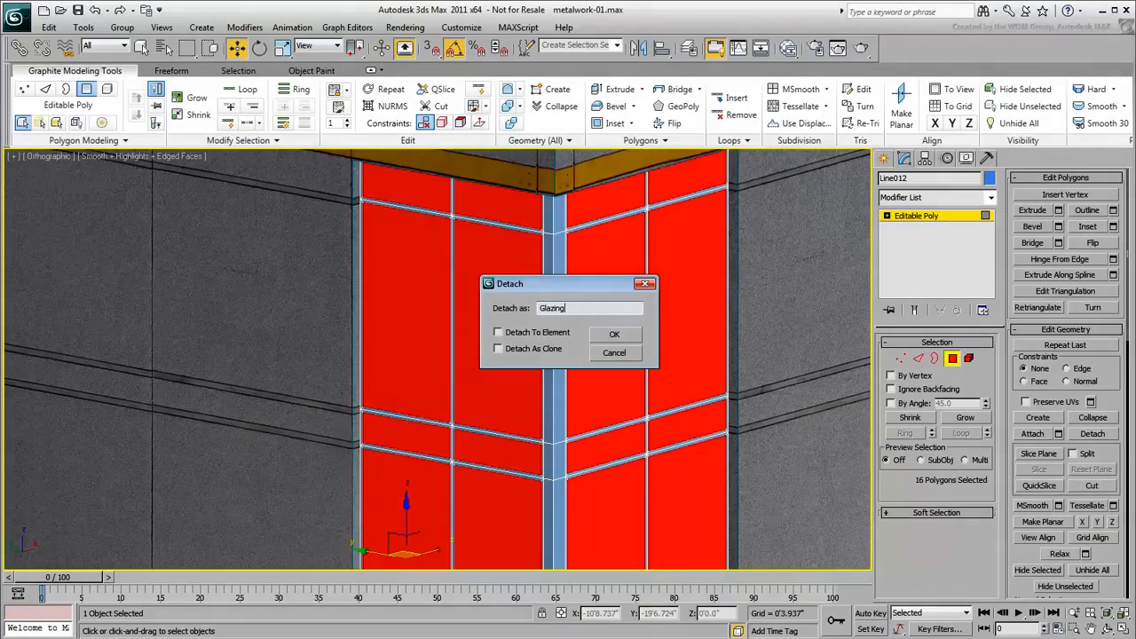
left_click(614, 334)
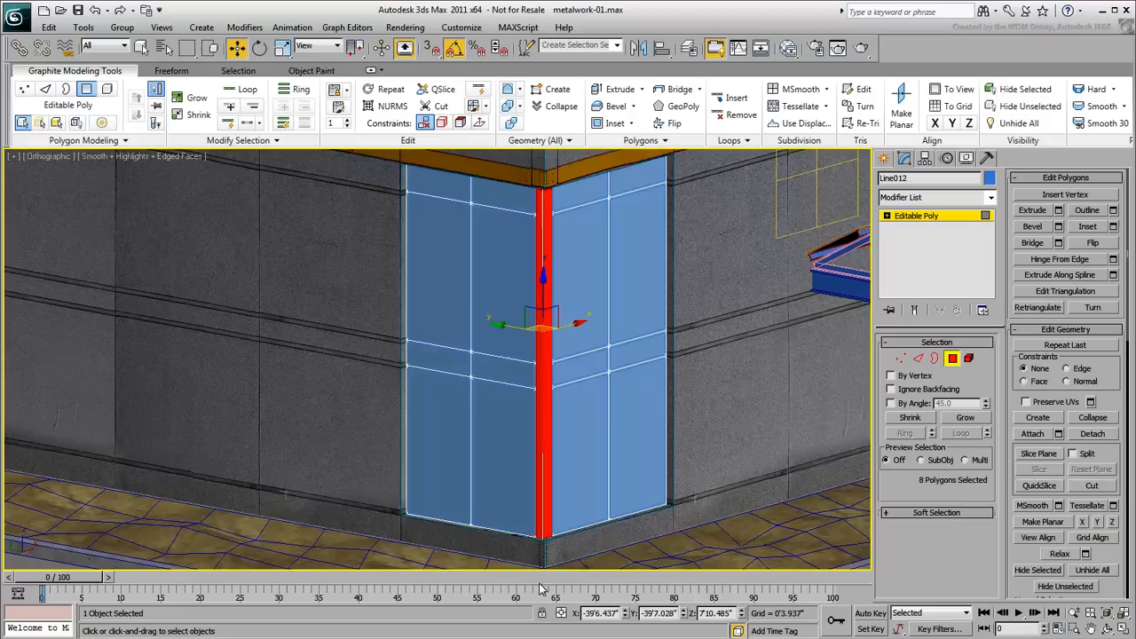
Detach the corner strip faces as a new object named Corner-Column
left_click(1093, 433)
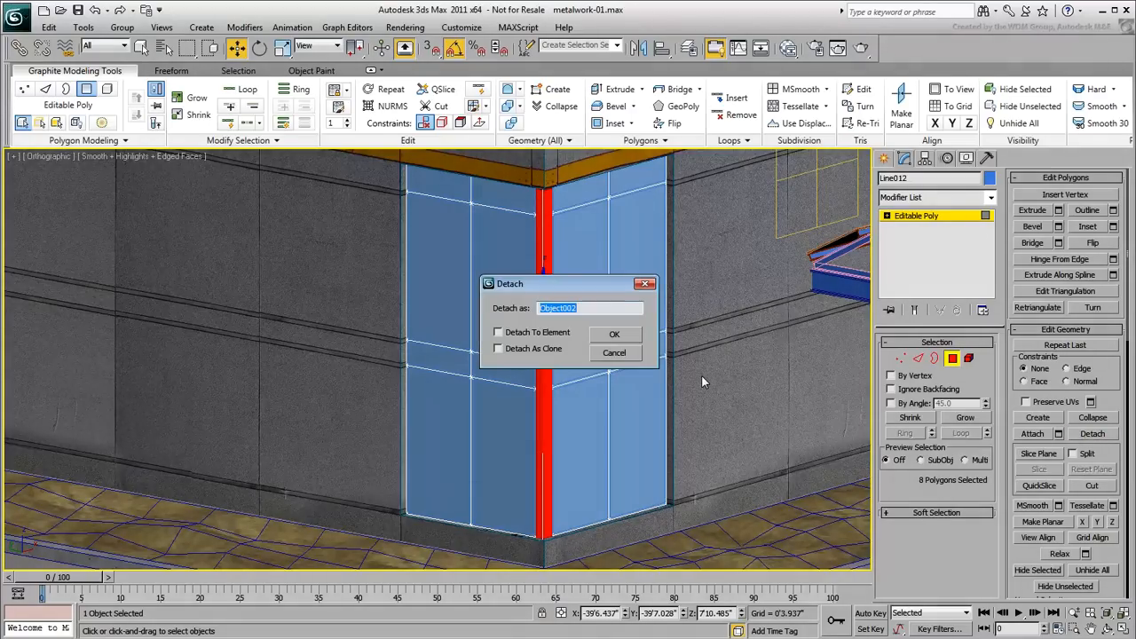
type("Corner")
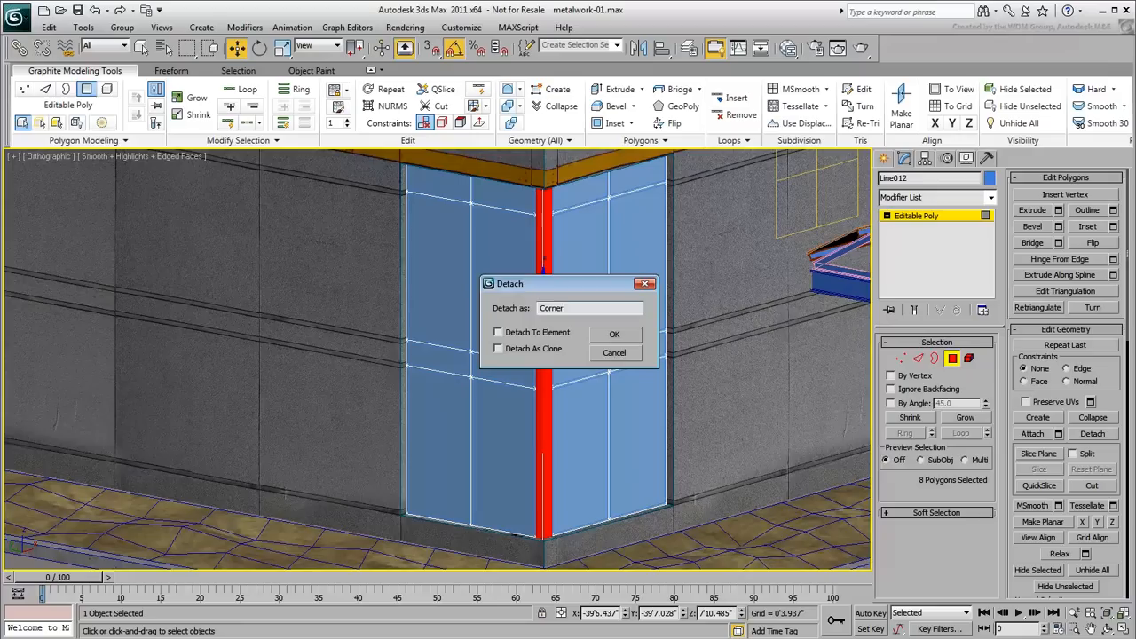
type("-Column")
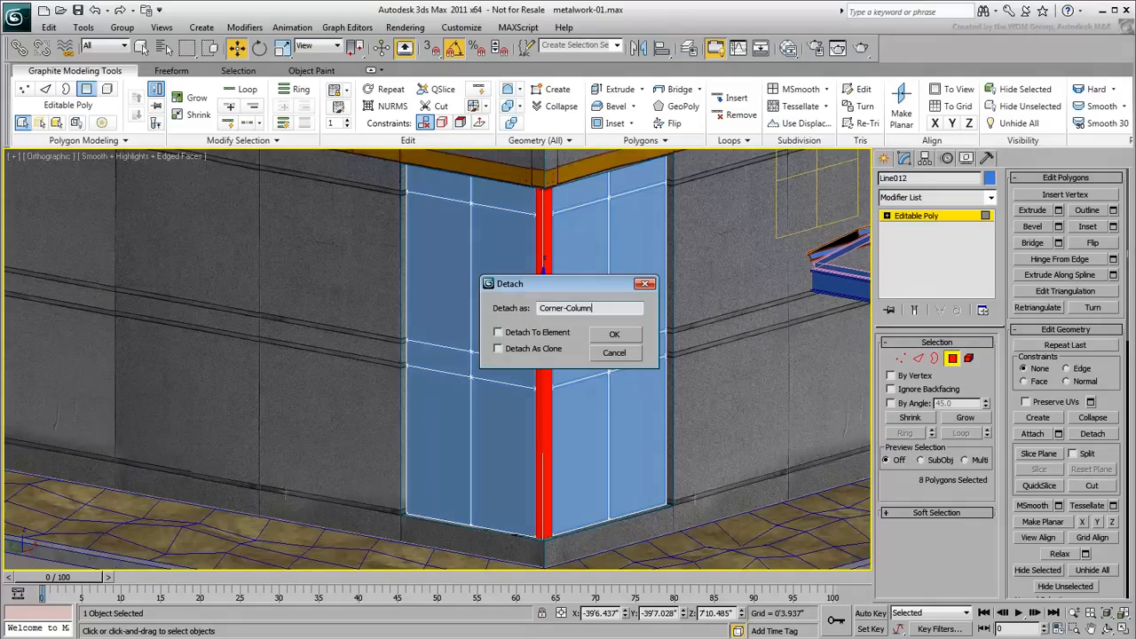
left_click(614, 334)
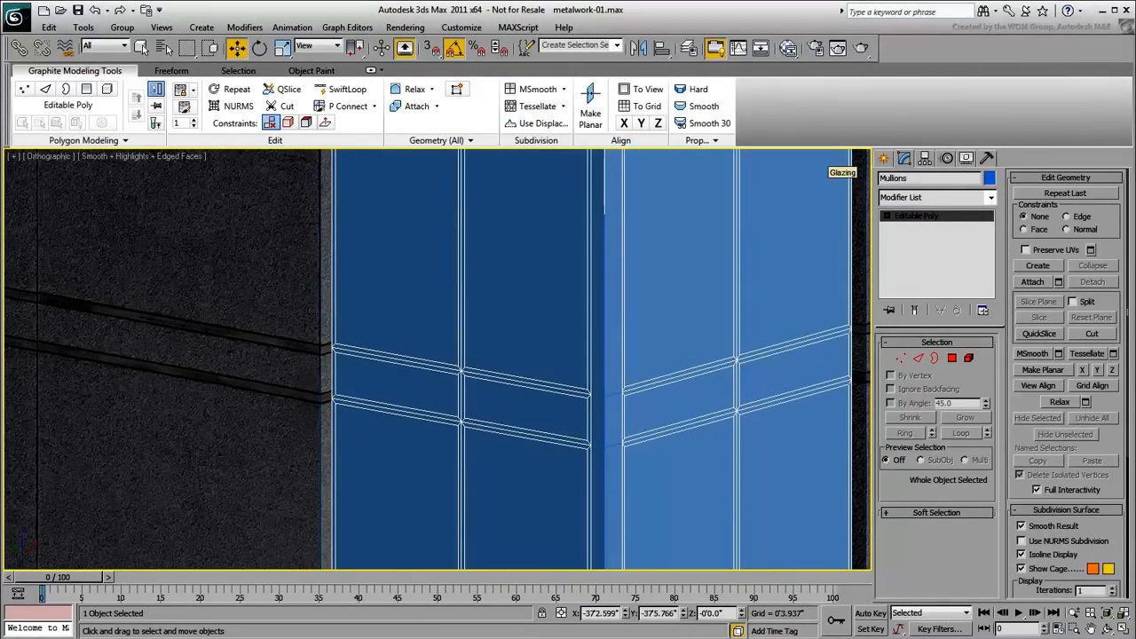
mouse_move(536, 329)
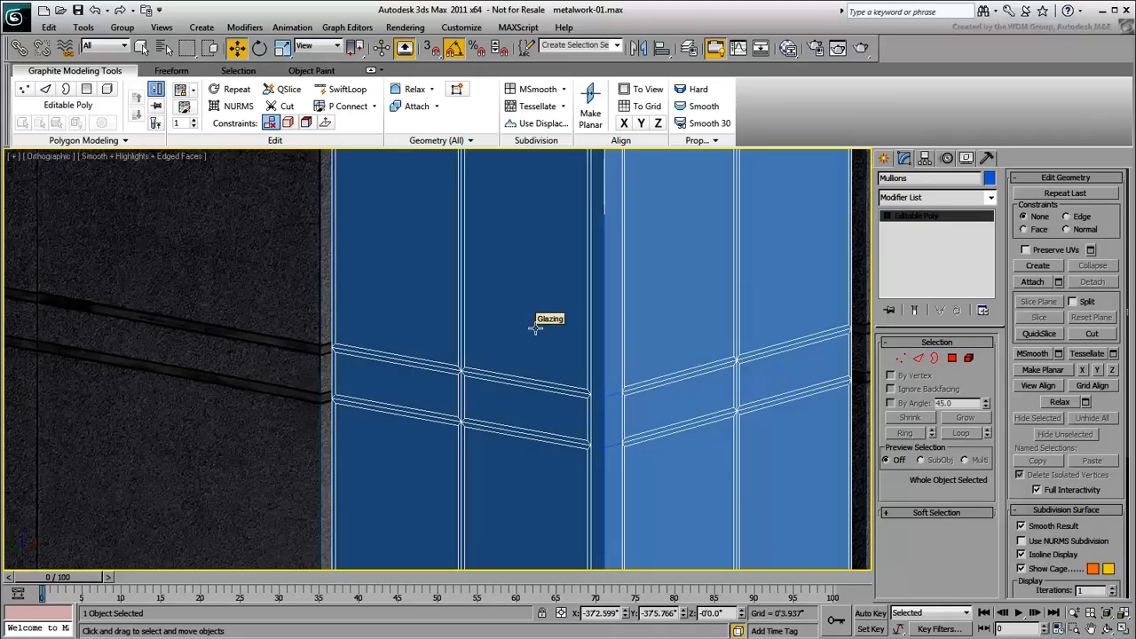
Select the remaining frame and rename it Mullions
left_click_drag(536, 328, 732, 299)
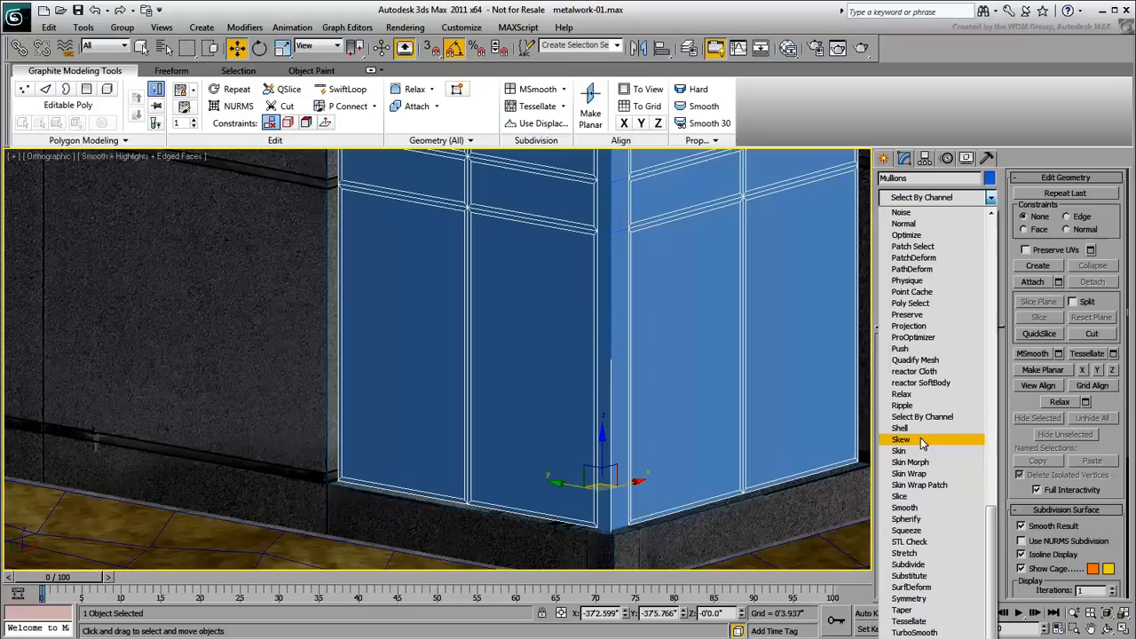
Add a Shell modifier to thicken the Mullions frame
left_click(899, 428)
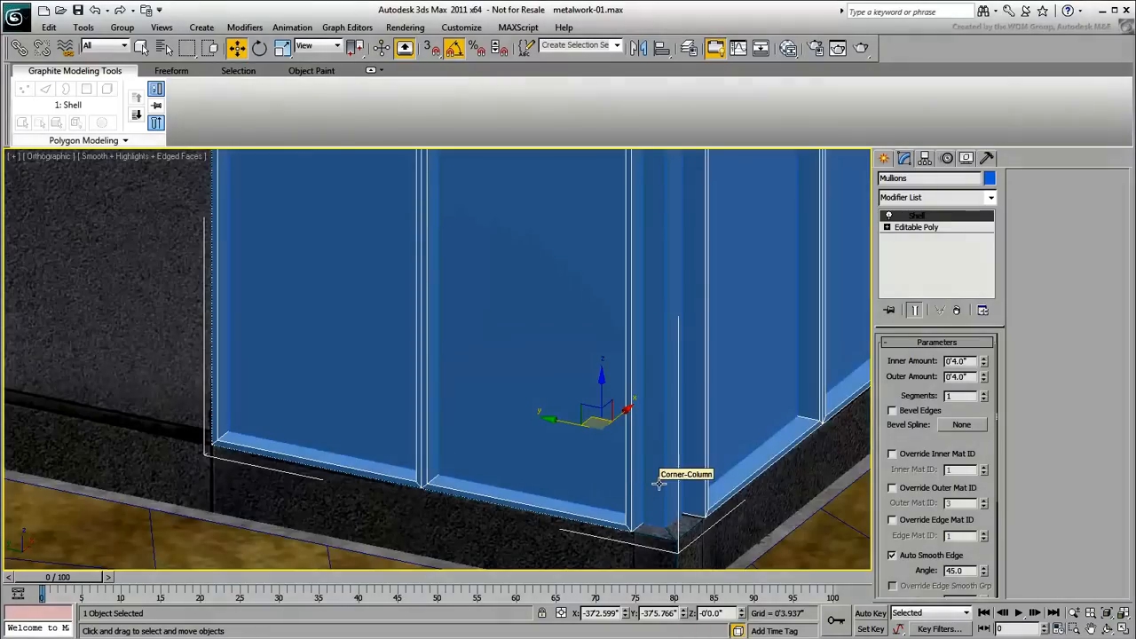
Add a Shell modifier to Corner-Column with Straighten Corners enabled
left_click(916, 227)
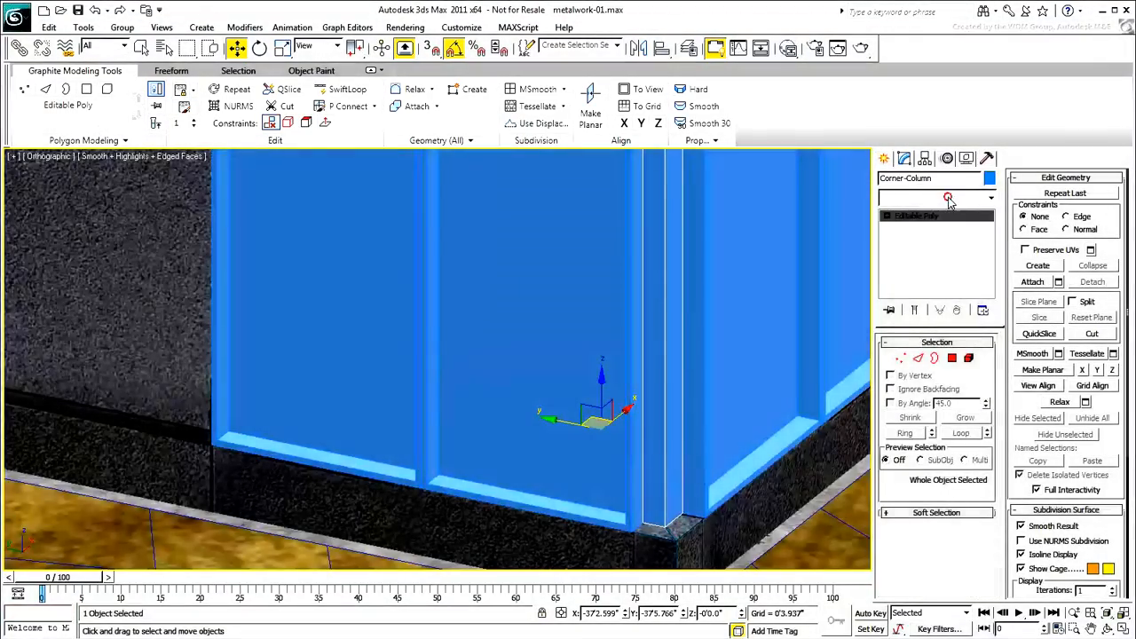
left_click(937, 197)
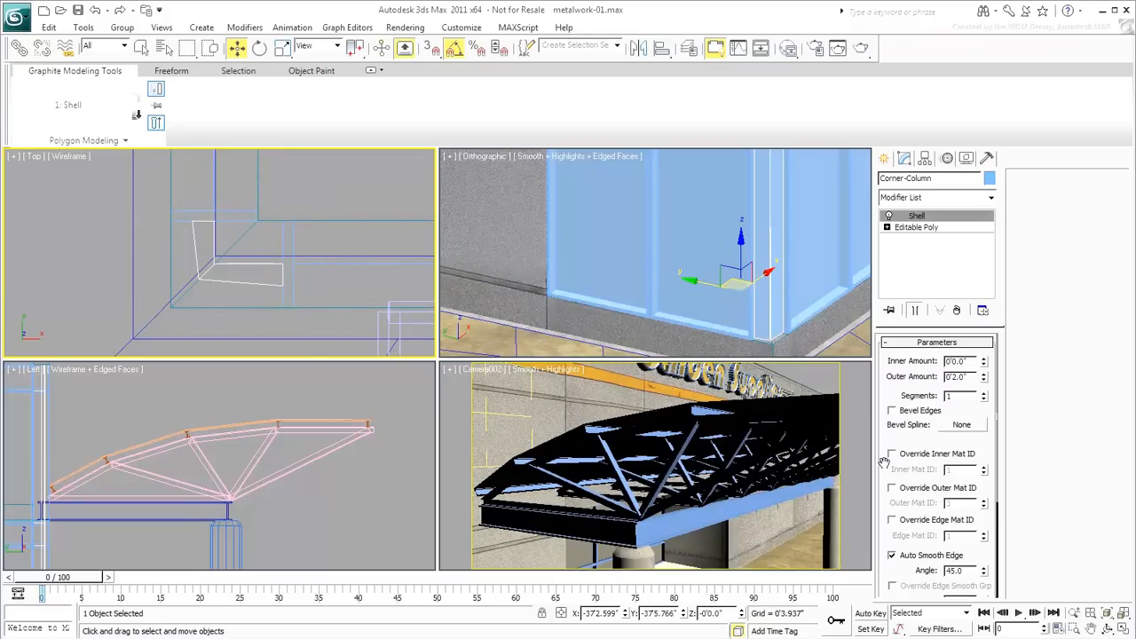
scroll("down", 3)
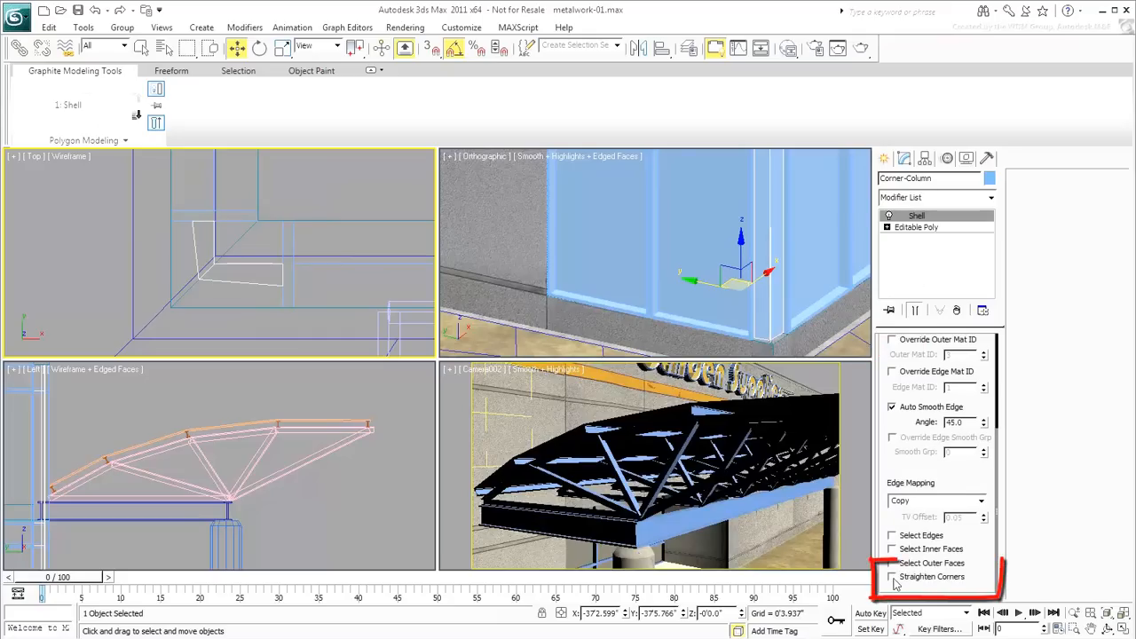
left_click(893, 575)
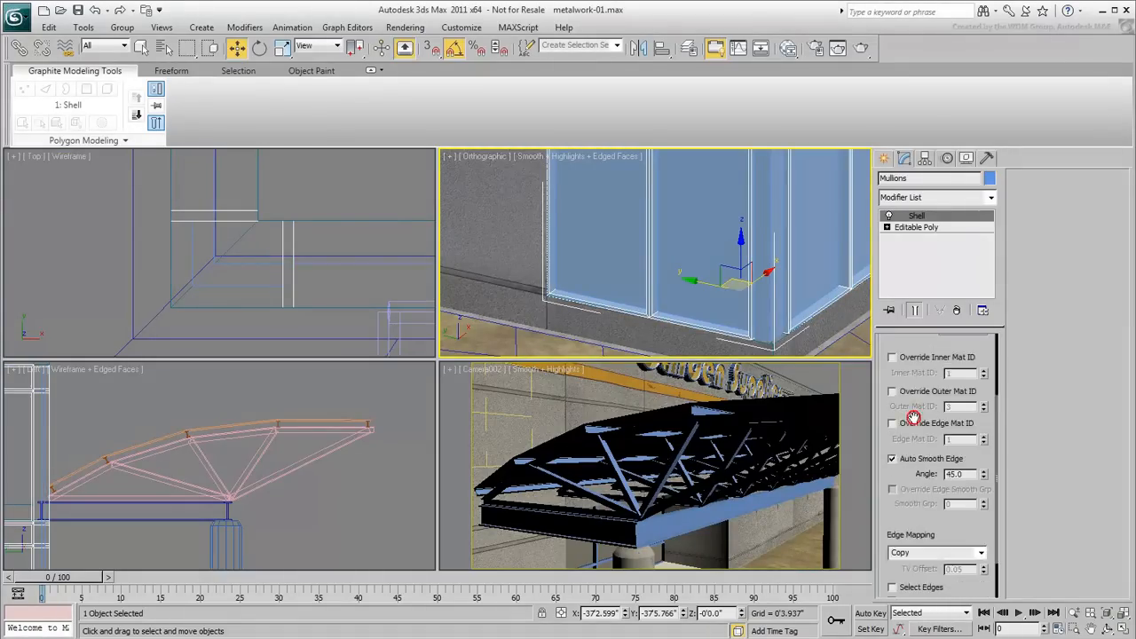
scroll("down", 3)
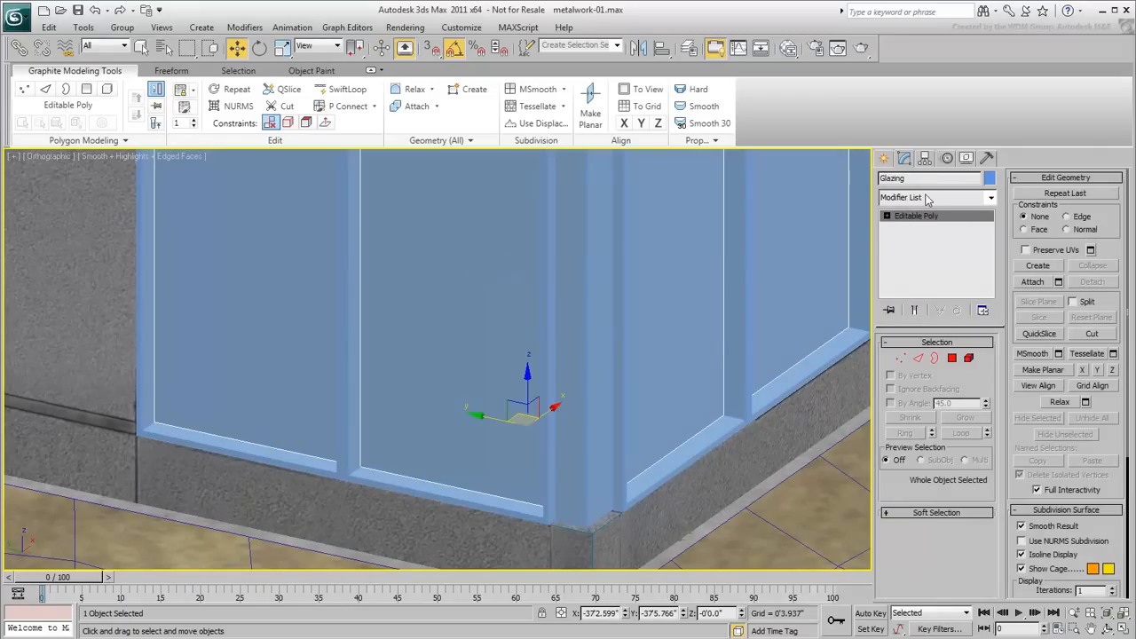
Give the Glazing shell an Inner Amount of 0.25 and adjust its Outer Amount
left_click(937, 197)
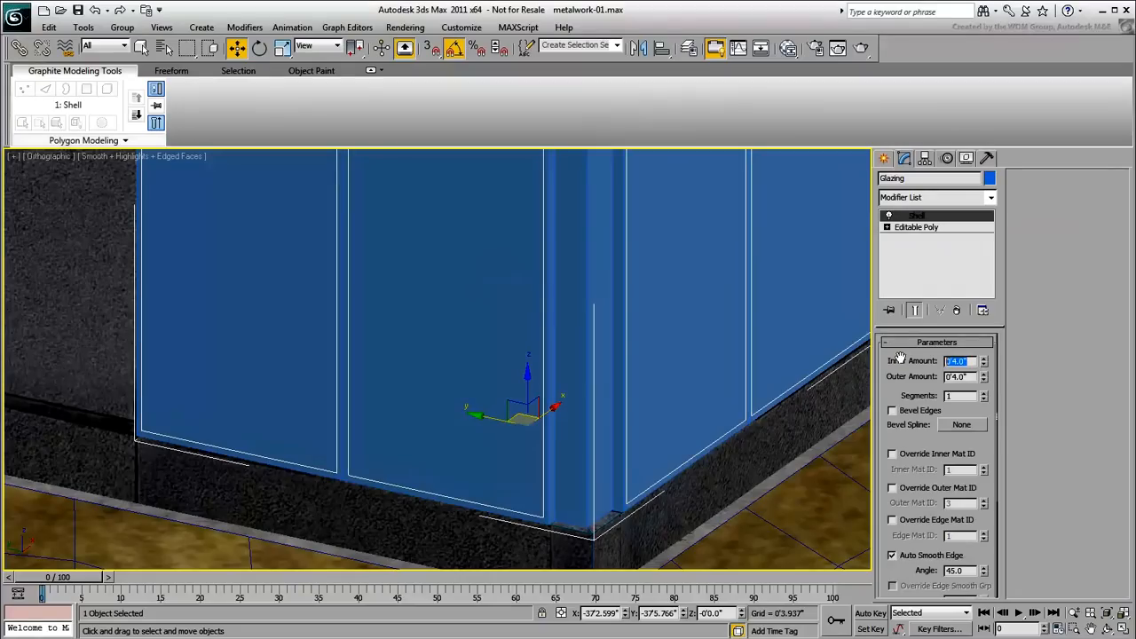
type("00.25")
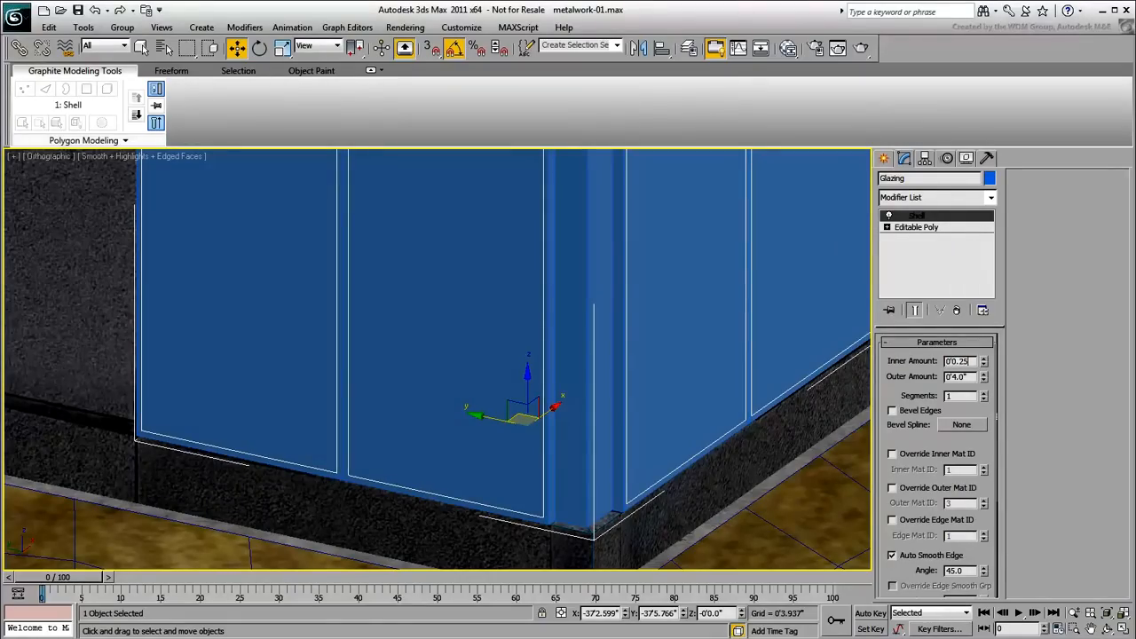
triple_click(956, 376)
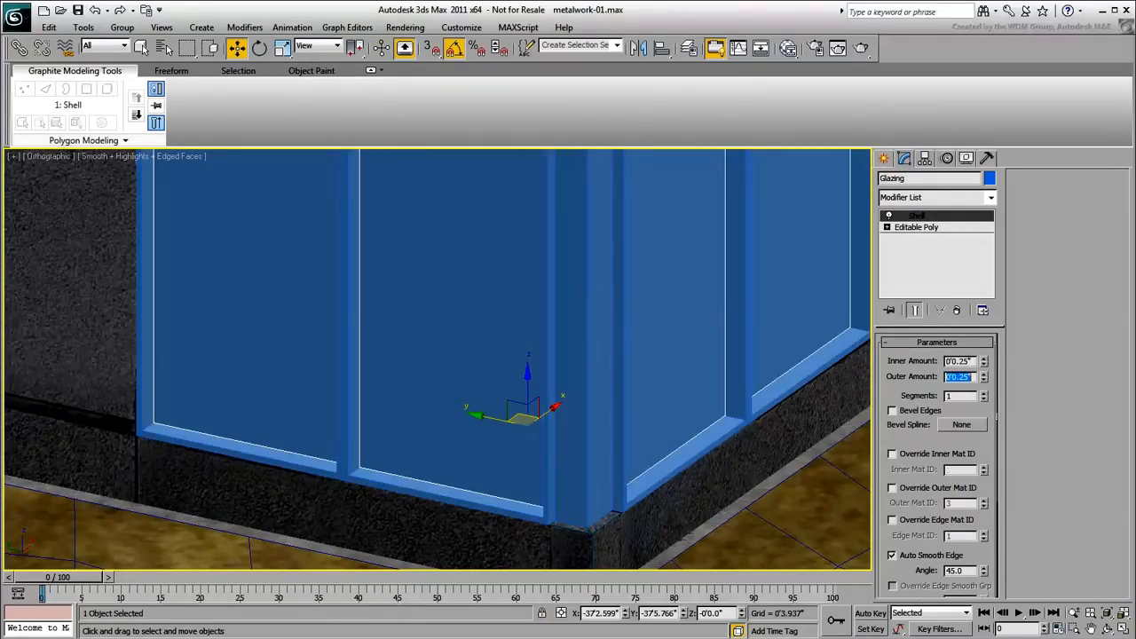
scroll("down", 3)
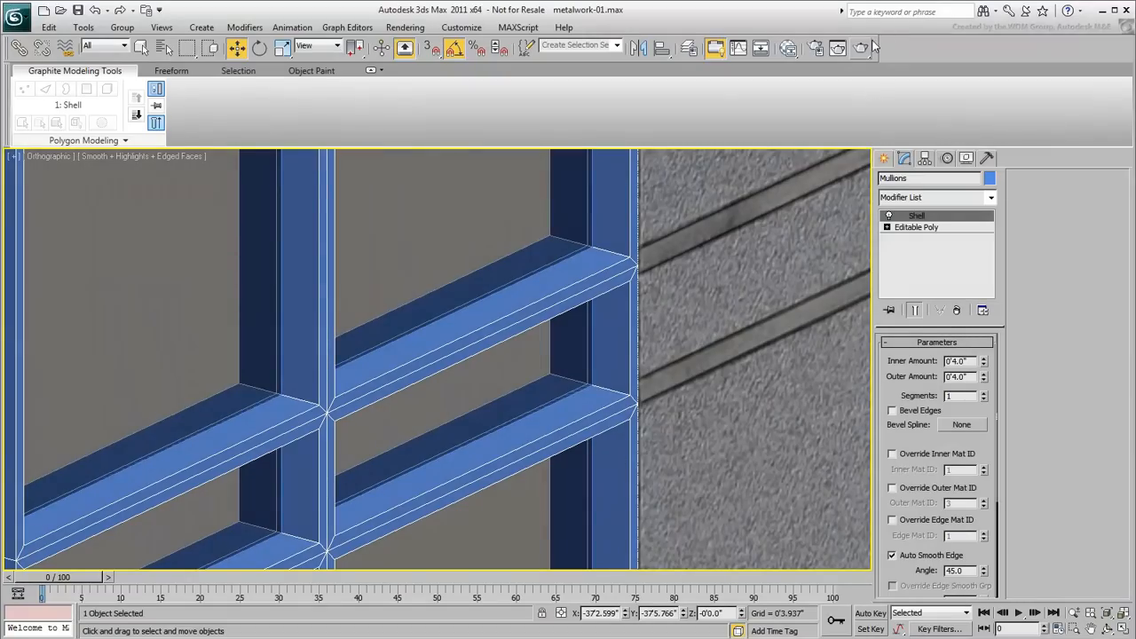
Render a production frame of the close-up viewport and dismiss the result
left_click(861, 48)
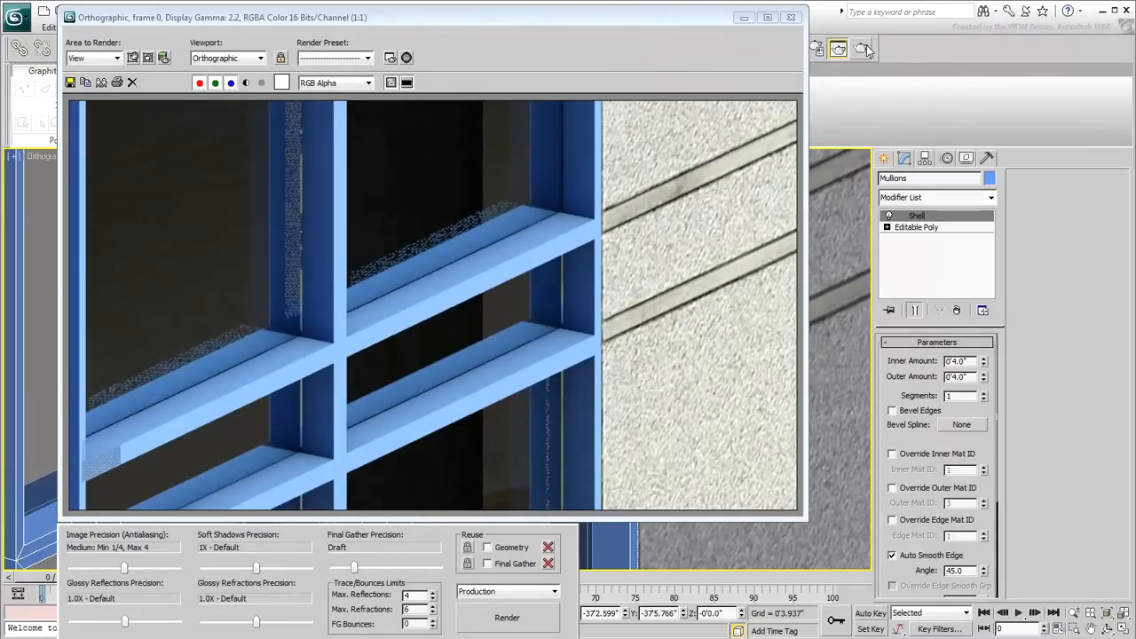
left_click(790, 18)
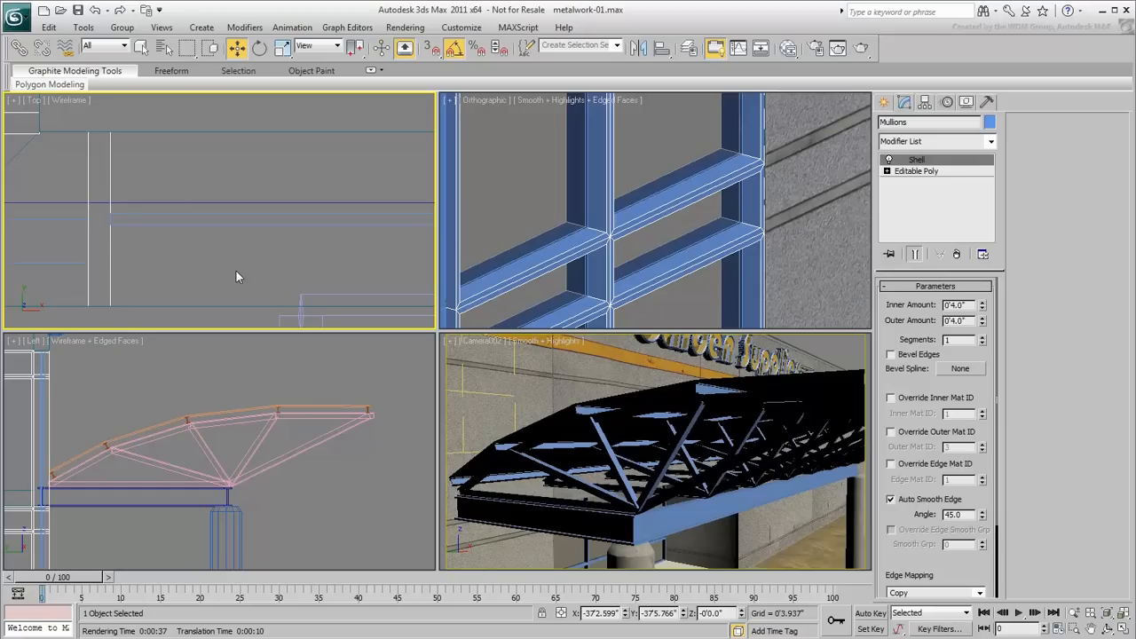
mouse_move(579, 194)
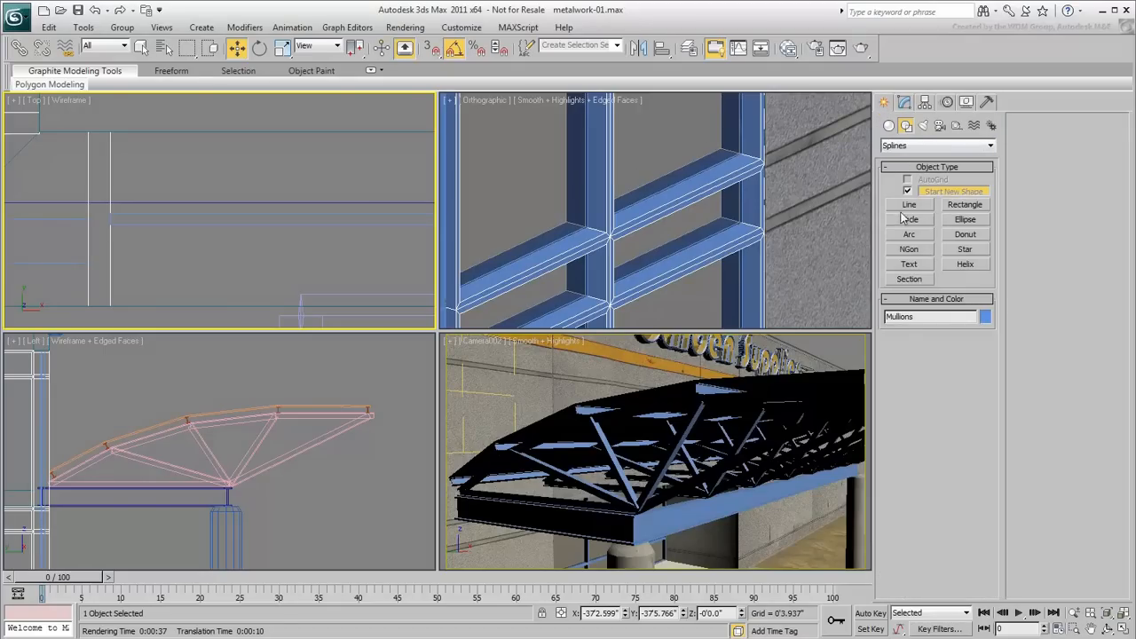
Start the Line spline tool to draw the notched bevel profile in the Top view
left_click(908, 205)
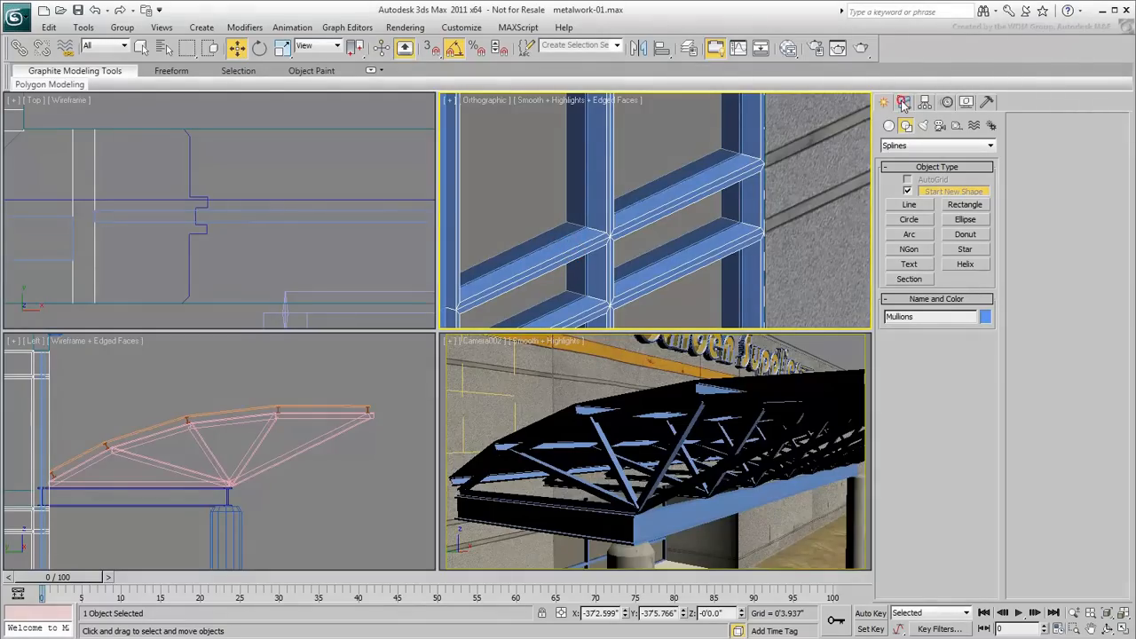
Enable Bevel Edges on the Mullions shell using Line012 as the bevel spline
left_click(905, 101)
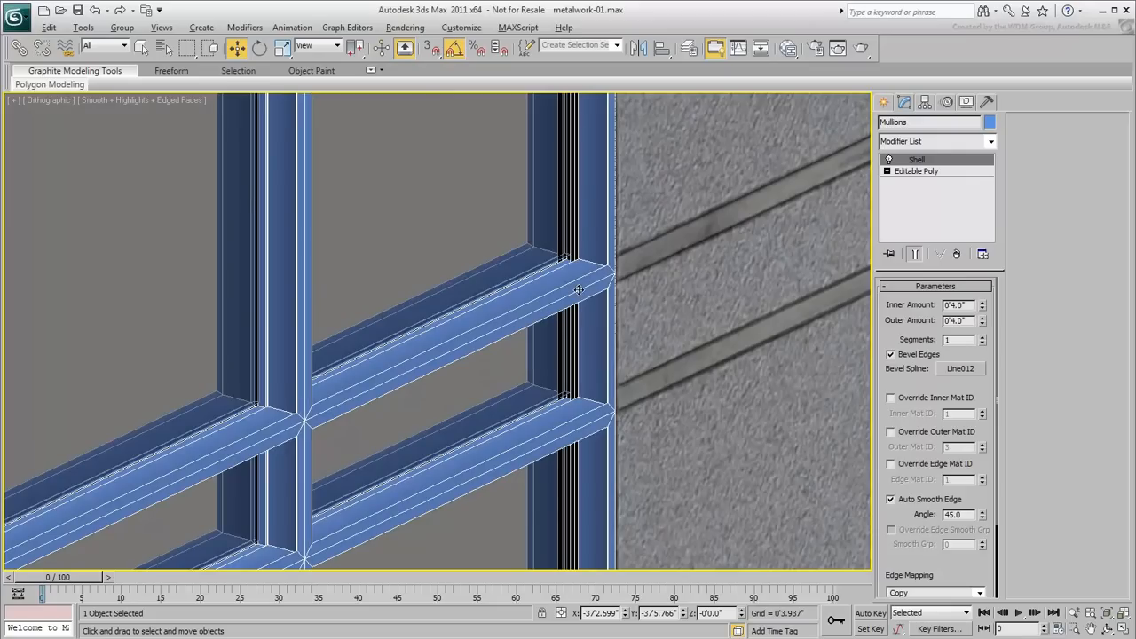
scroll("up", 3)
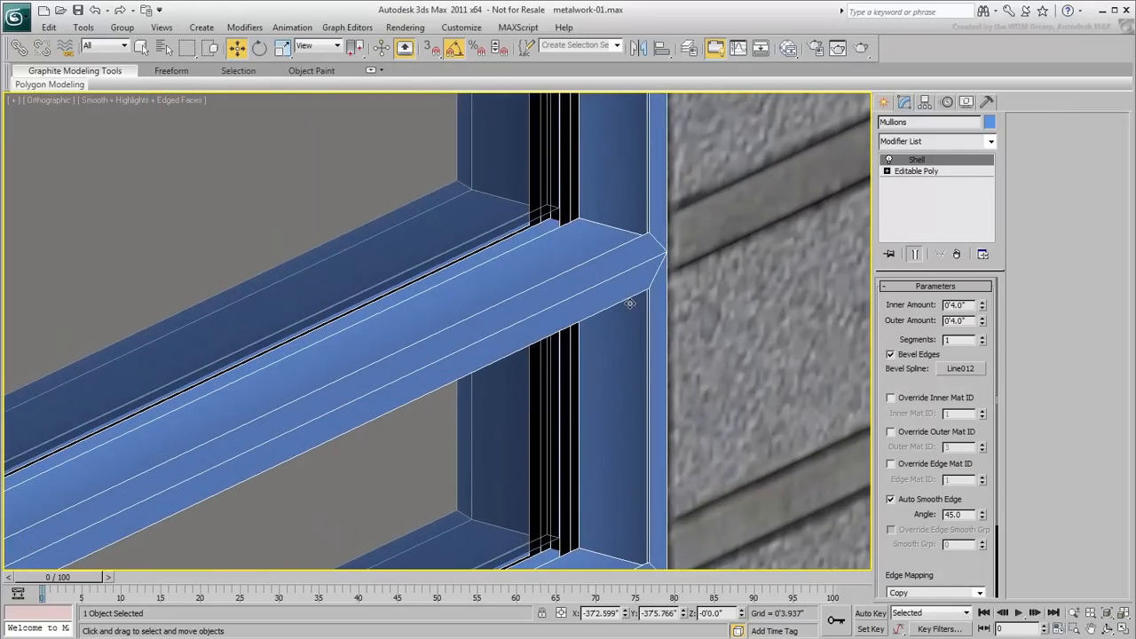
mouse_move(589, 284)
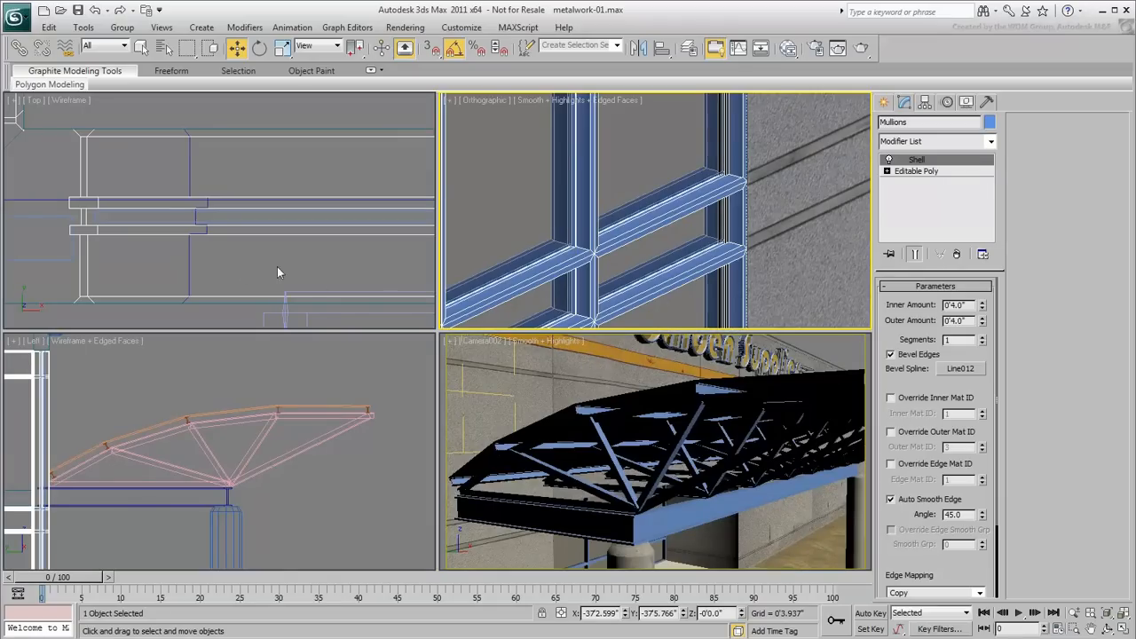
Edit the Line012 vertices, smooth the Mullions and review a new close-up render
left_click(224, 265)
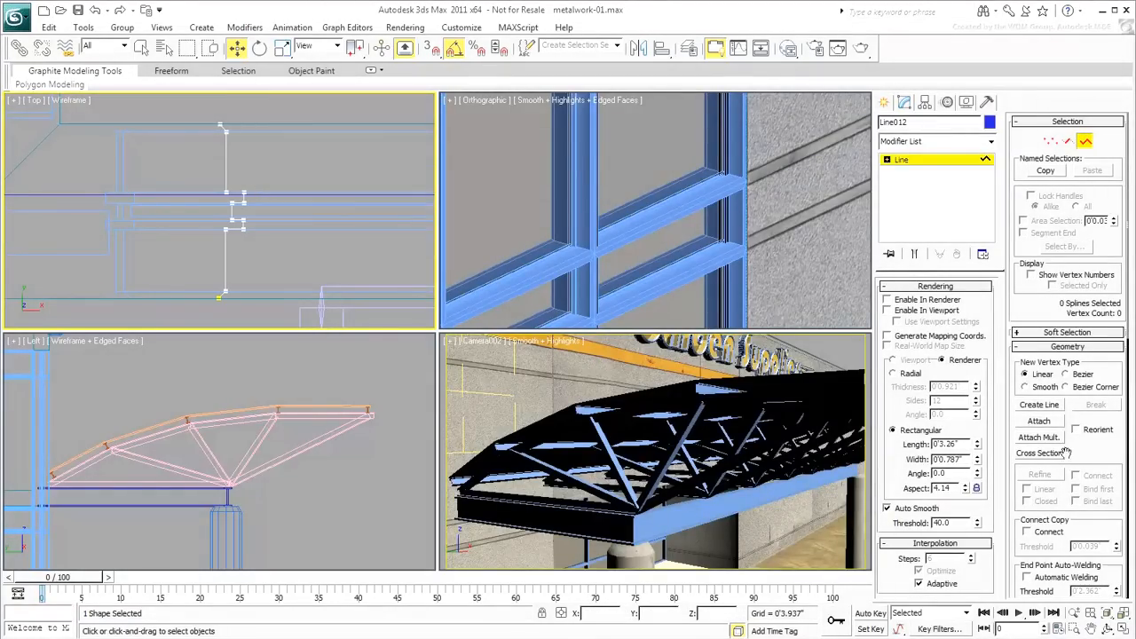
scroll("down", 3)
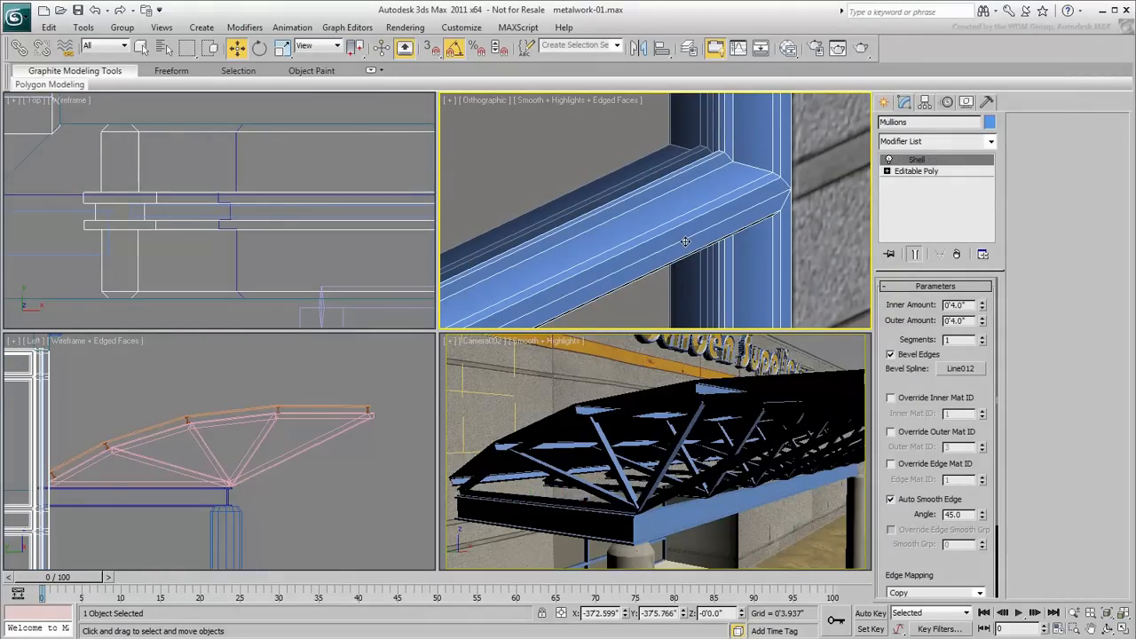
mouse_move(927, 145)
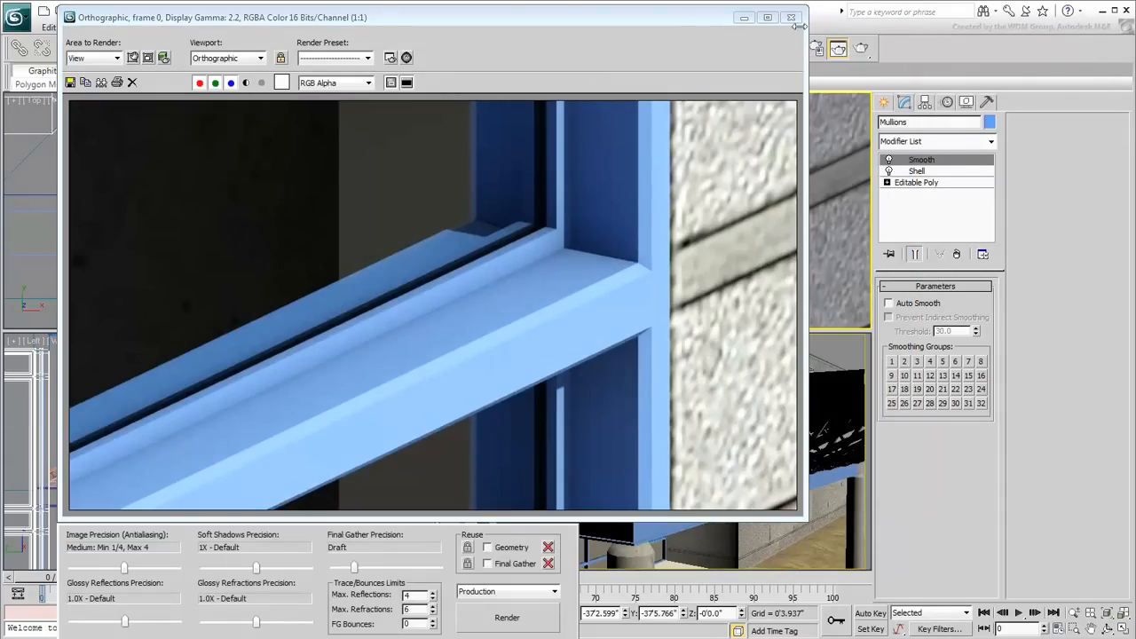
left_click(792, 17)
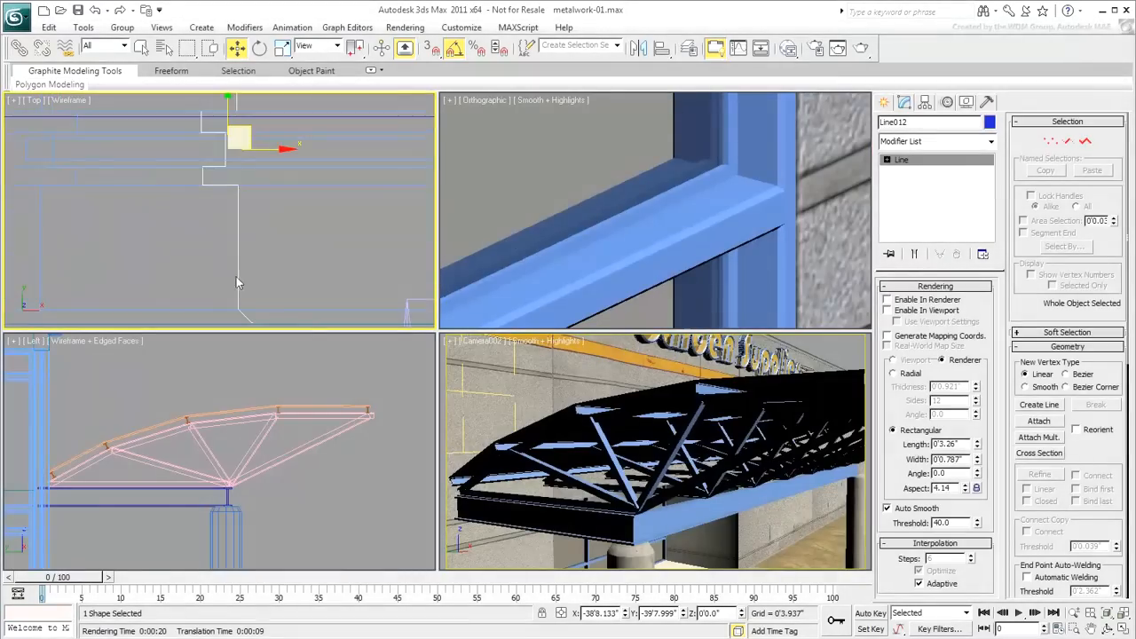
Move Line012 vertices for a deeper stepped edge and check it in a fresh render
left_click(1051, 142)
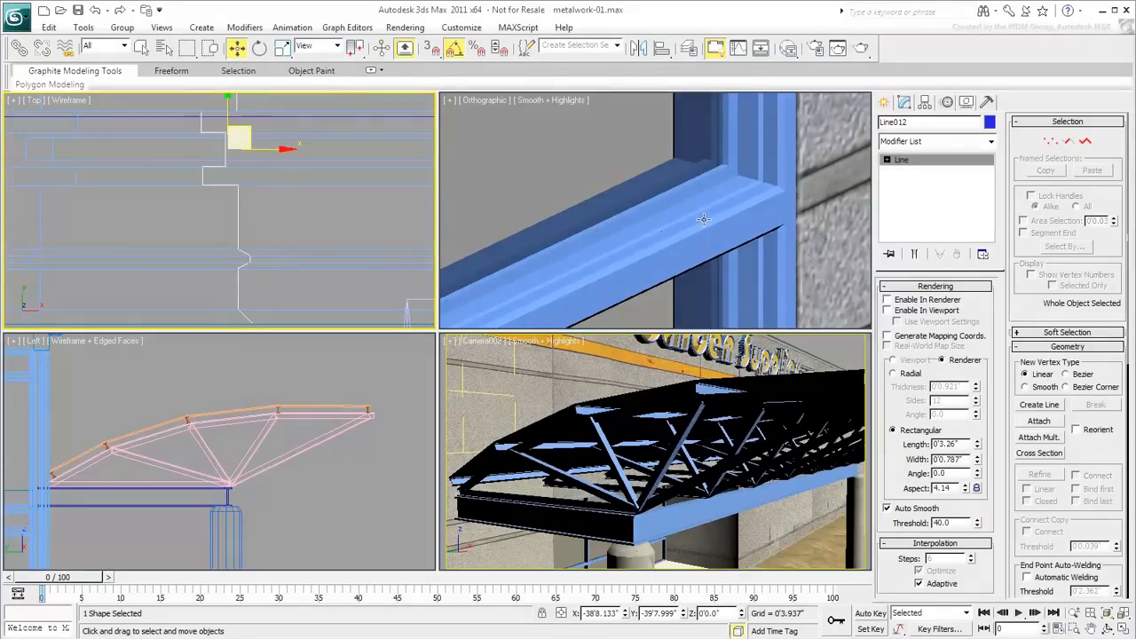
left_click(861, 48)
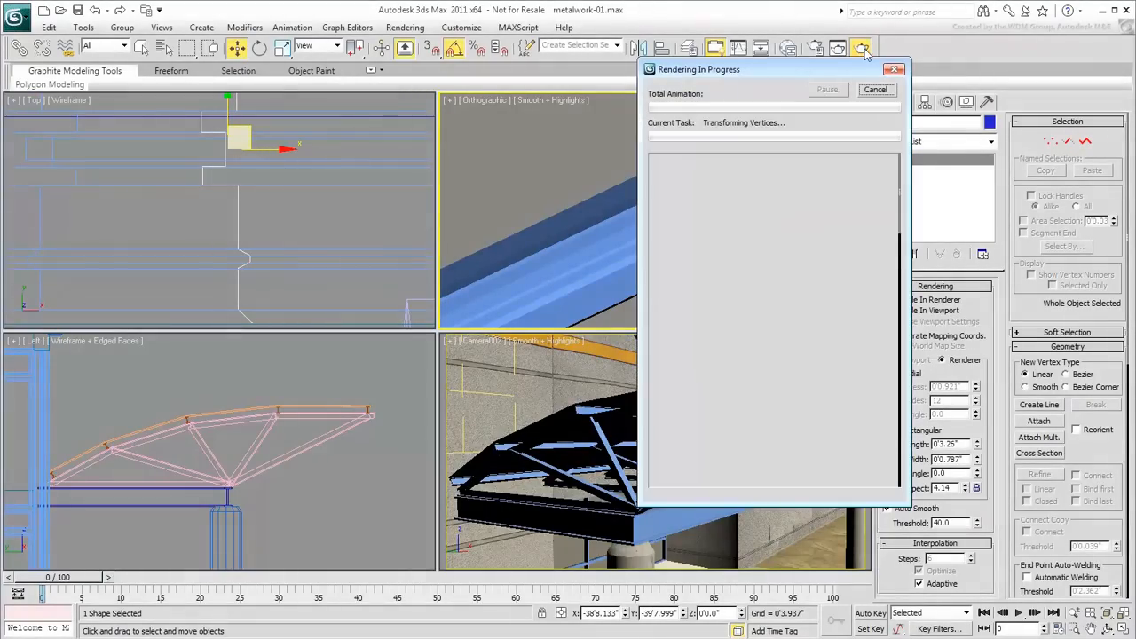
left_click(862, 48)
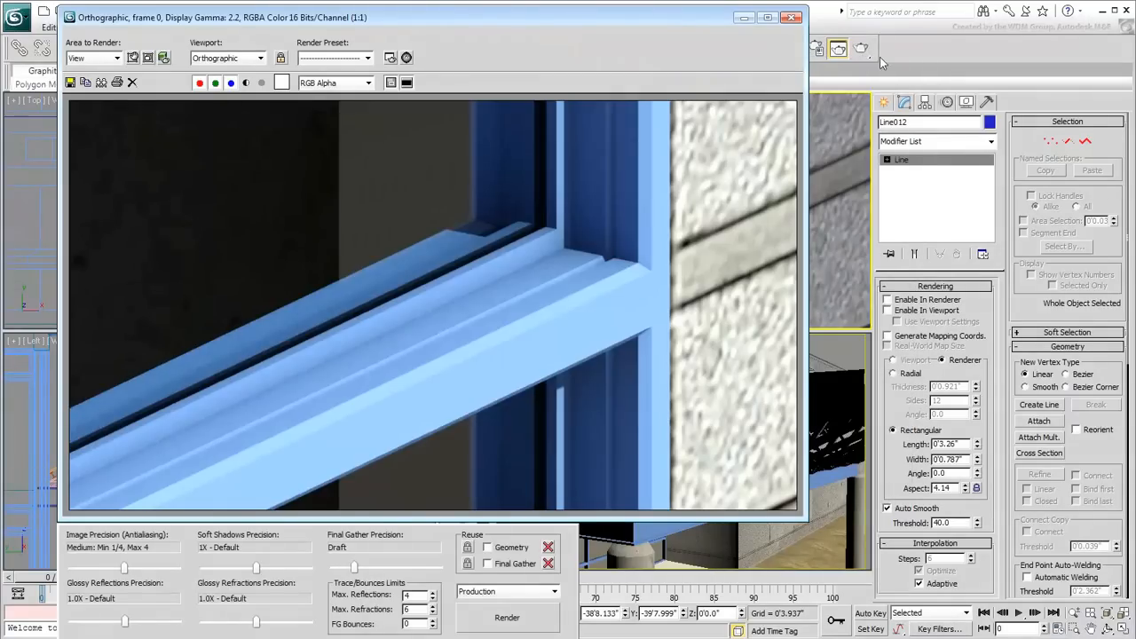
left_click(791, 17)
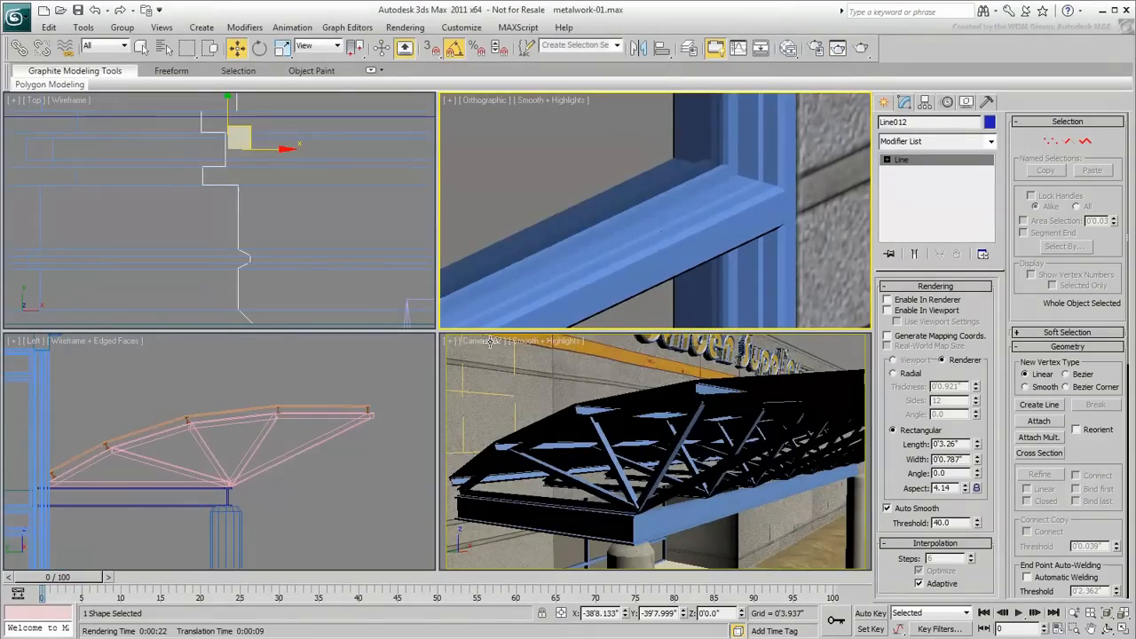
Activate the Camera viewport and start a production render of the full storefront
left_click(483, 341)
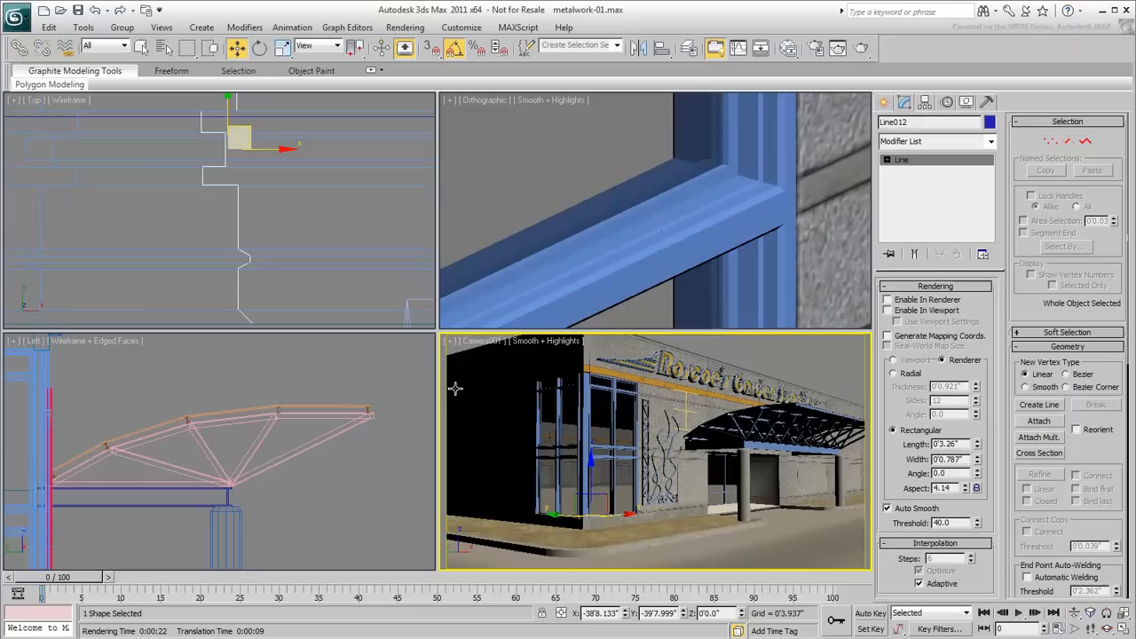
left_click(863, 48)
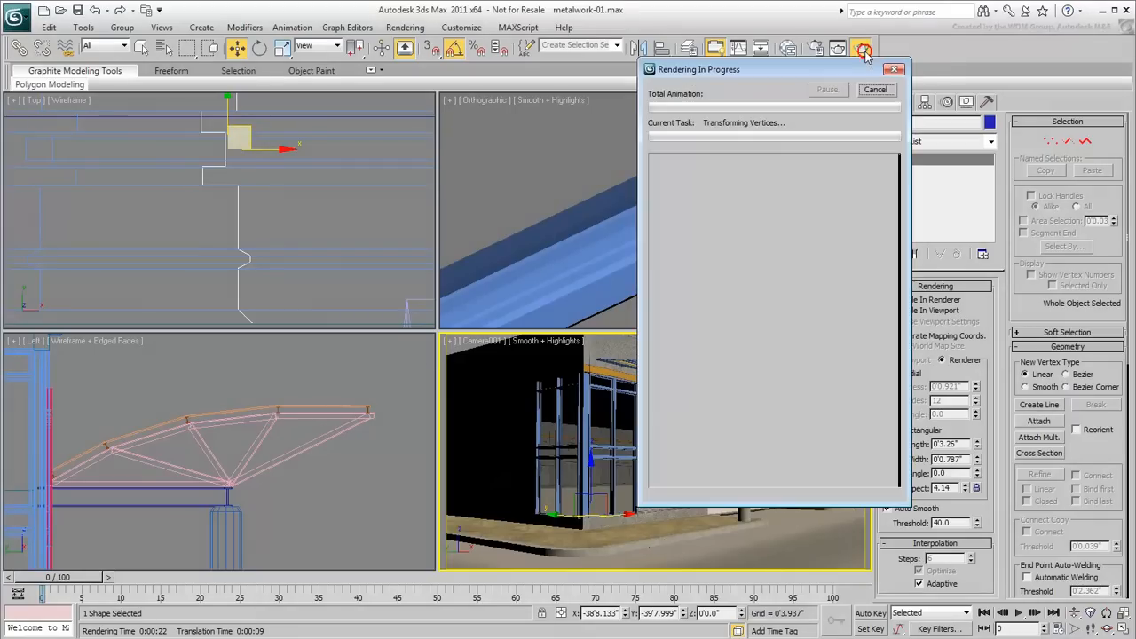